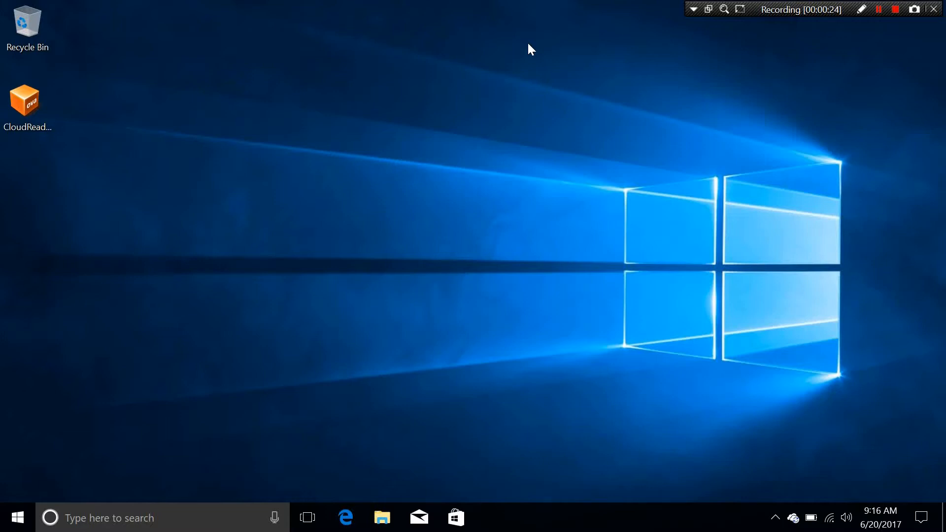
mouse_move(49, 116)
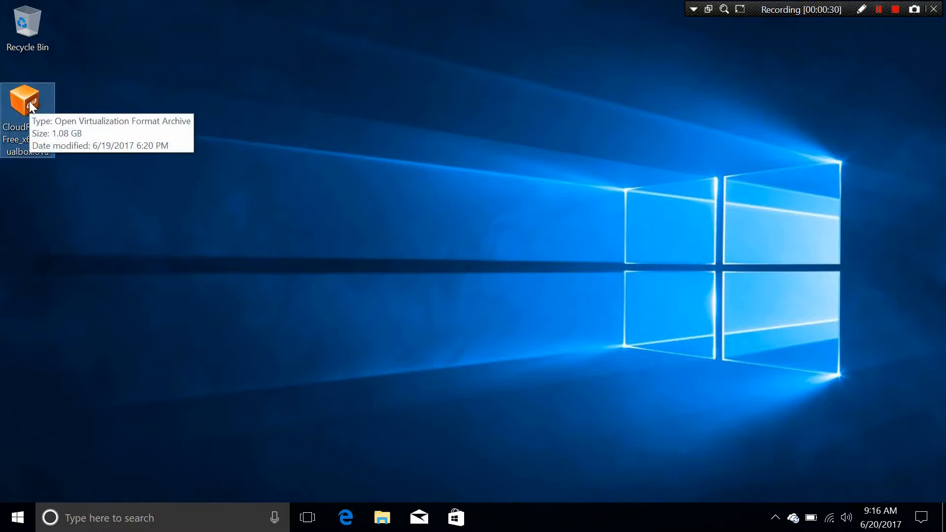
mouse_move(343, 145)
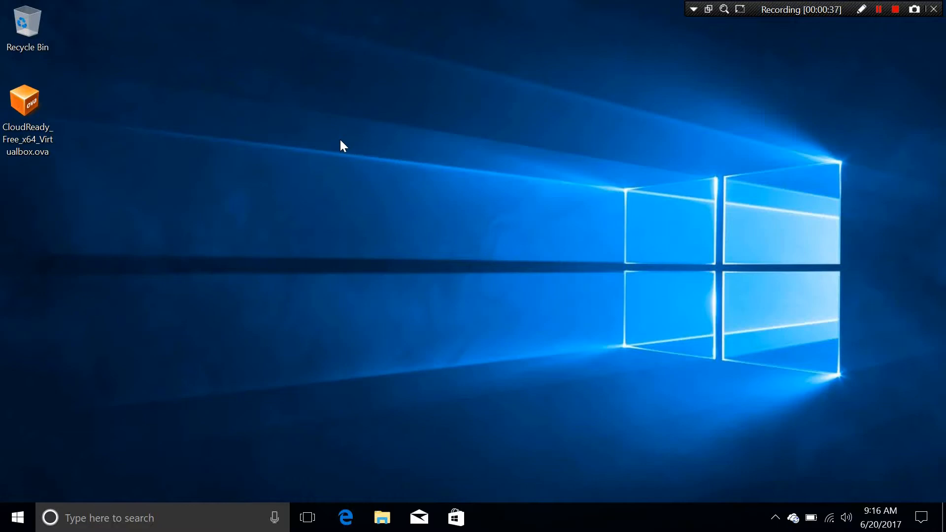
Browse to virtualbox.org, then open C: > Program Files > Oracle > VirtualBox in File Explorer
left_click(345, 517)
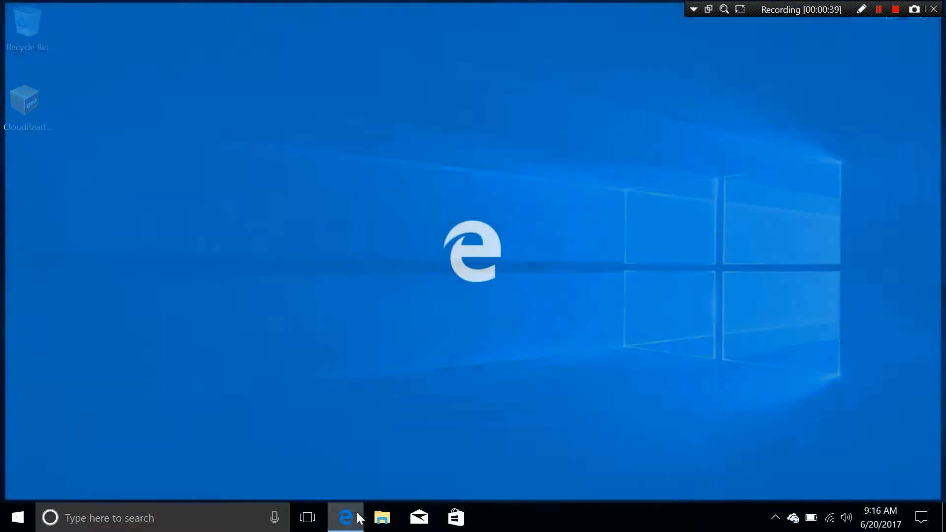
type("virtualbox.org/")
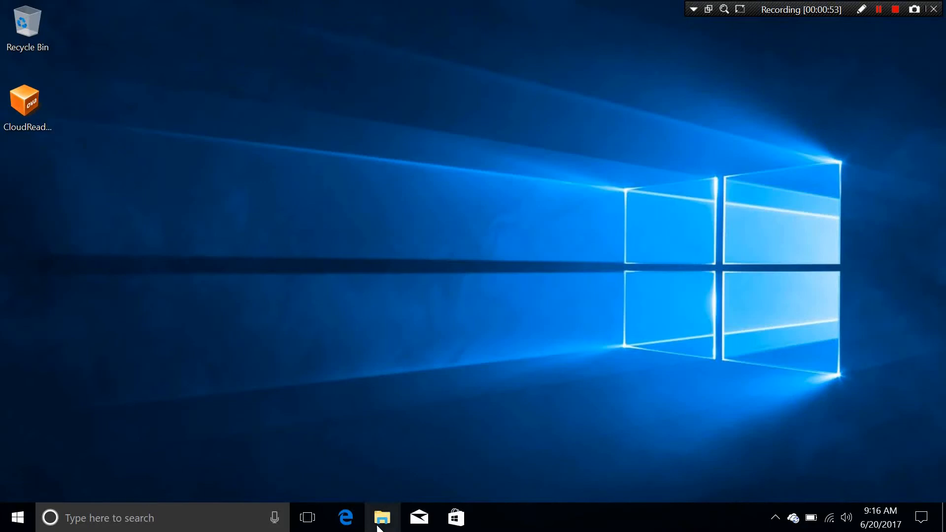
left_click(382, 517)
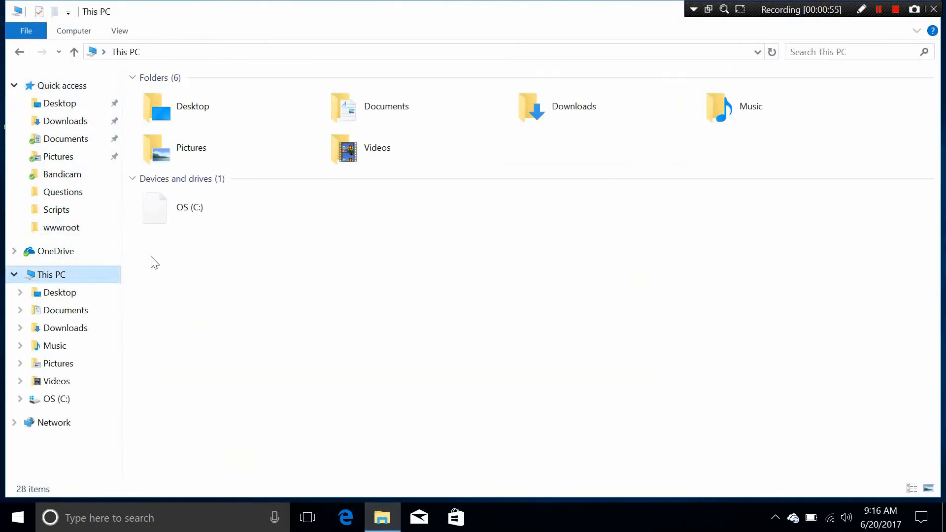
double_click(189, 207)
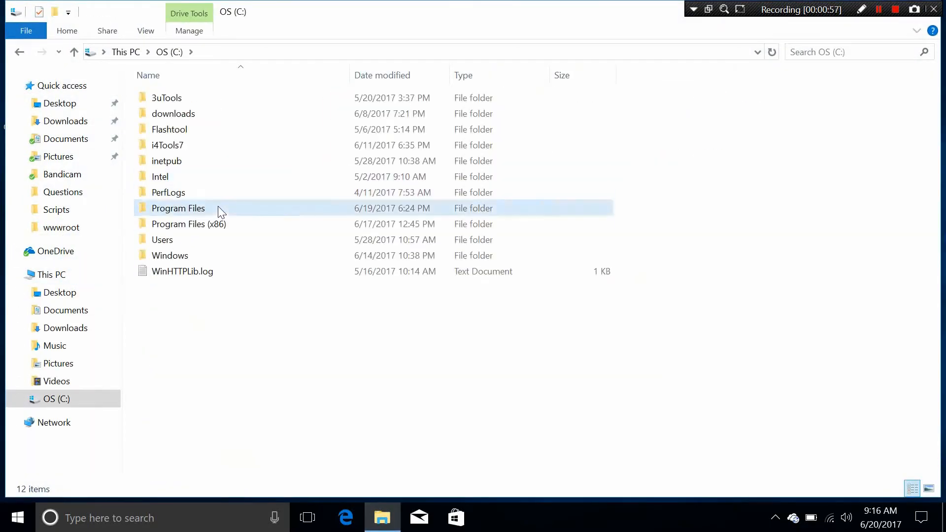
double_click(178, 208)
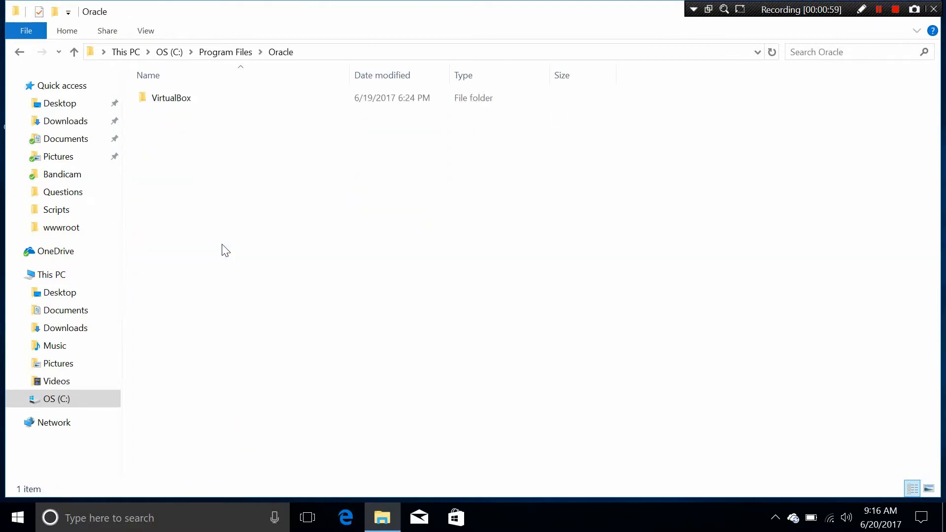
double_click(171, 98)
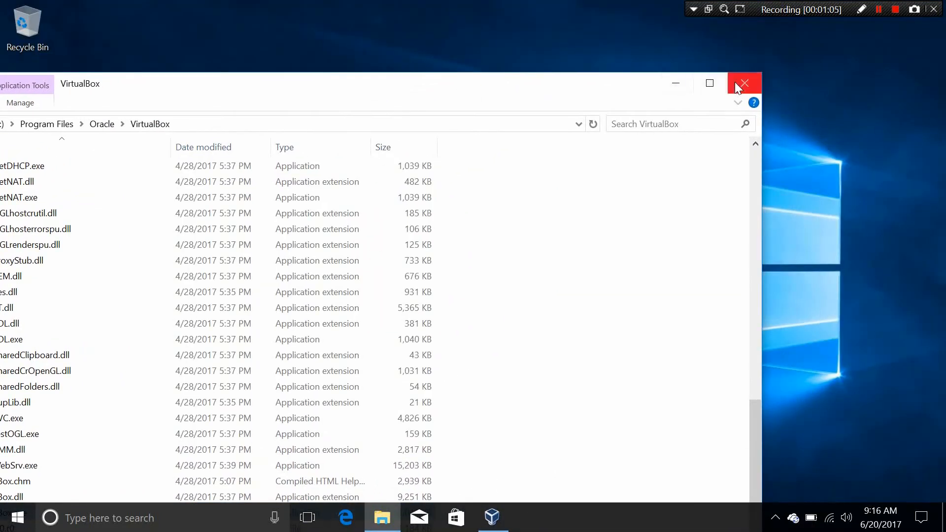
Close the Explorer window and start File > Import Appliance in VirtualBox Manager
left_click(743, 83)
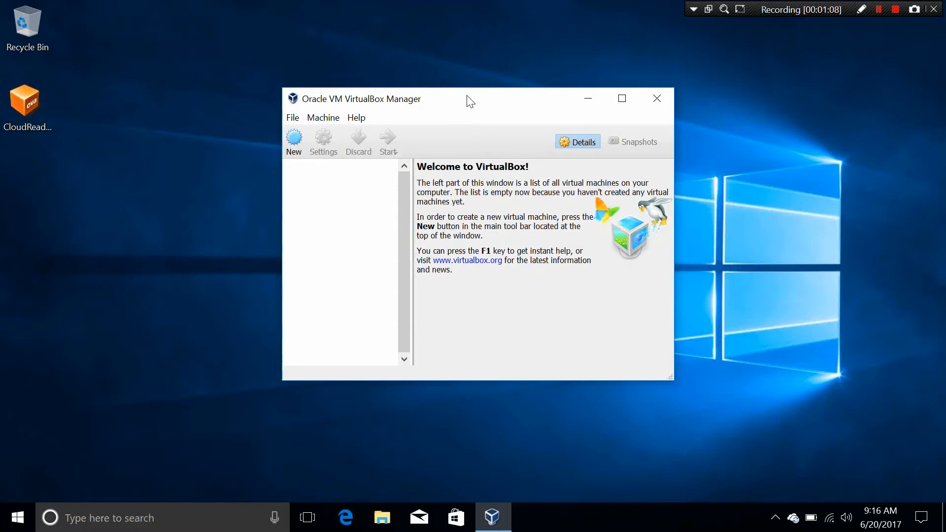
left_click(293, 117)
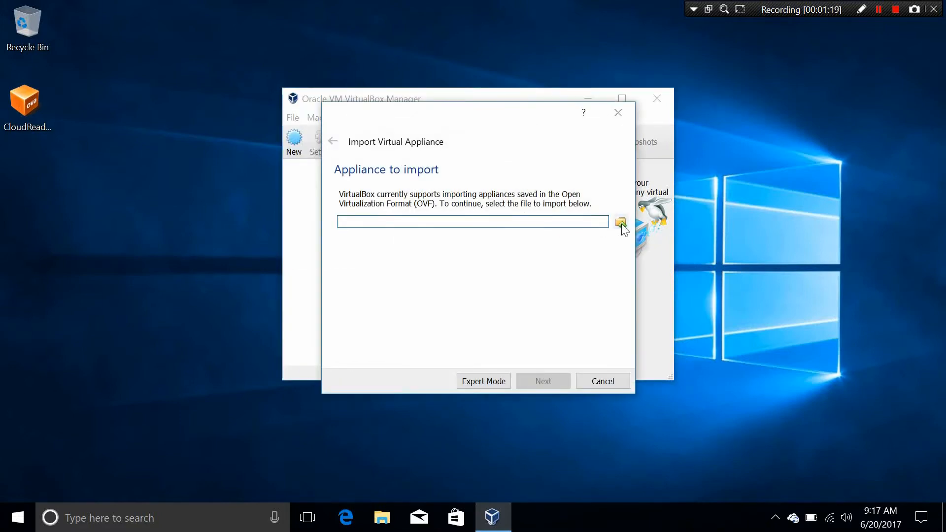
Load CloudReady_Free_x64_Virtualbox.ova from the Desktop and continue to the appliance settings
left_click(621, 221)
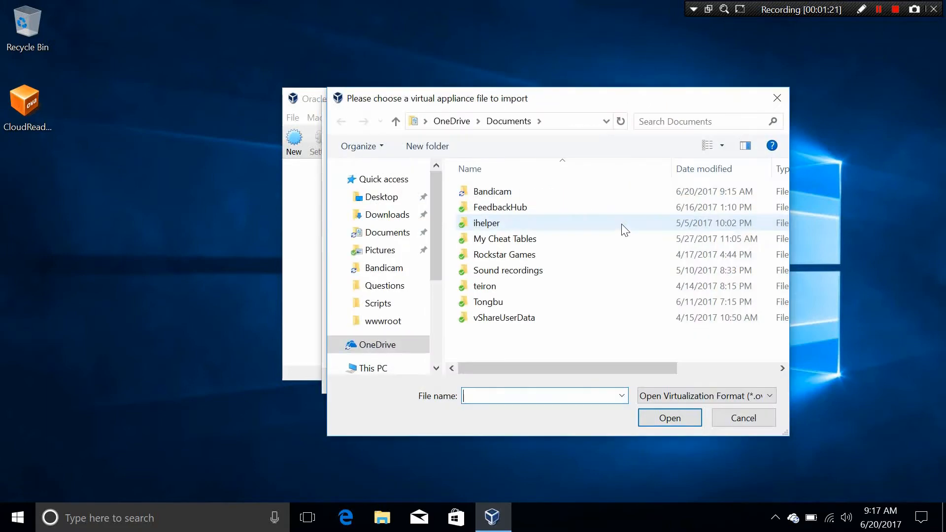
left_click(381, 197)
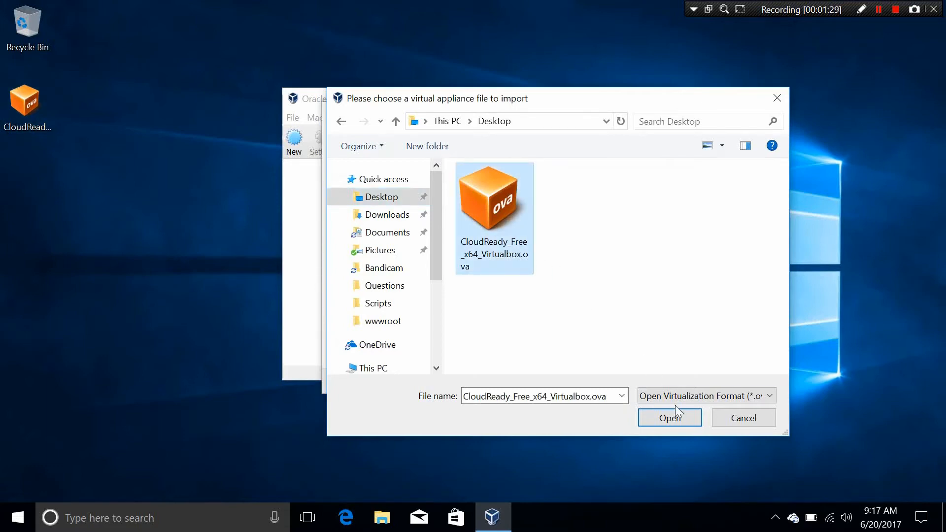
left_click(670, 418)
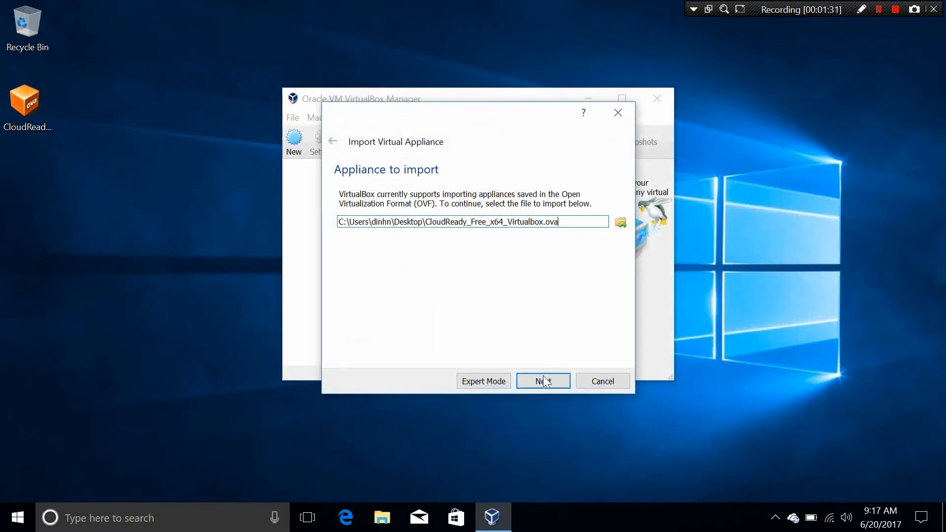
left_click(542, 381)
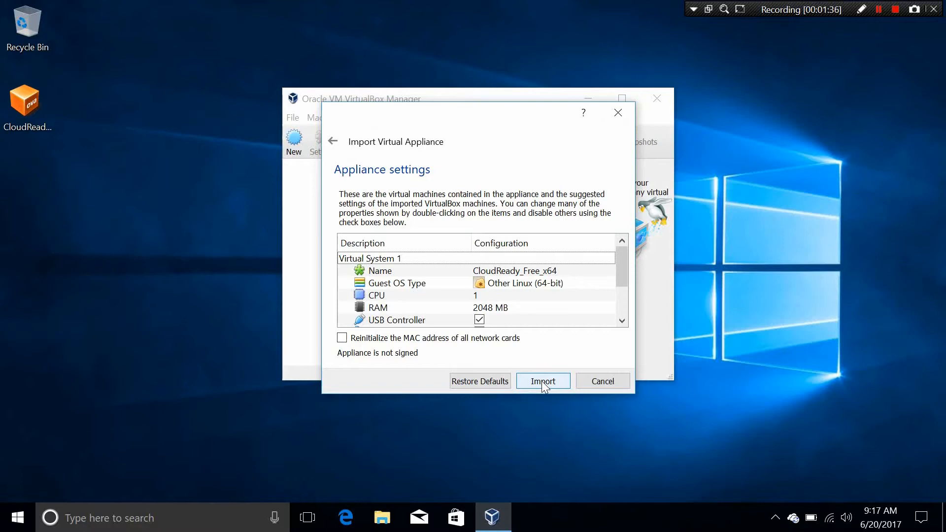
mouse_move(552, 329)
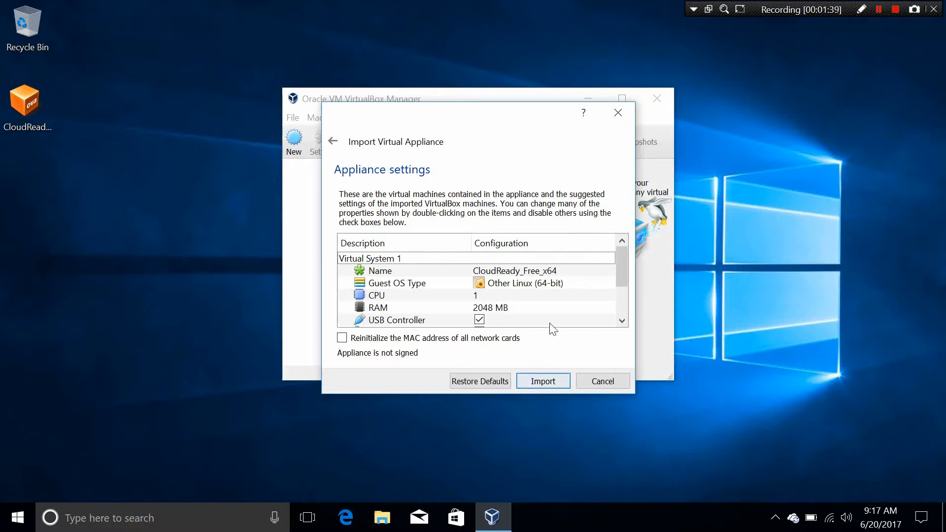
Set the appliance's Guest OS Type to Linux > Debian (64-bit)
left_click(397, 283)
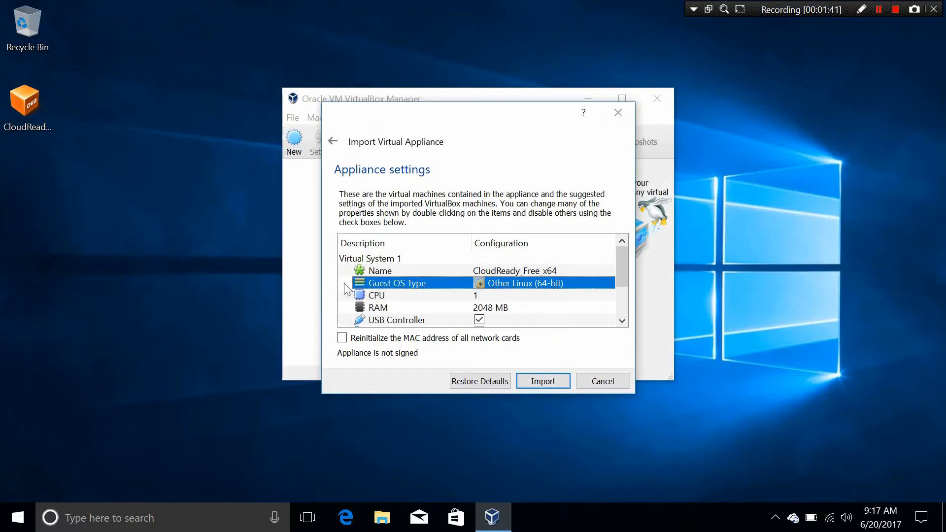
mouse_move(503, 289)
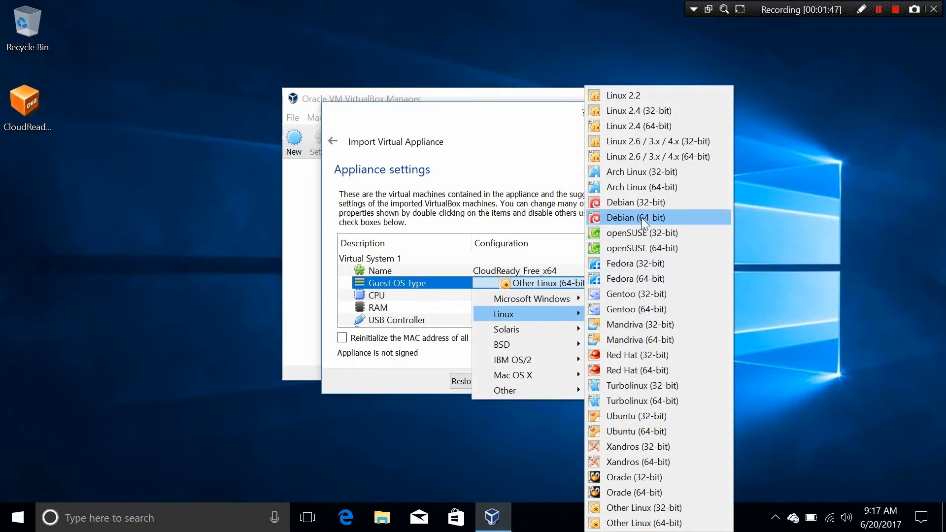
left_click(635, 217)
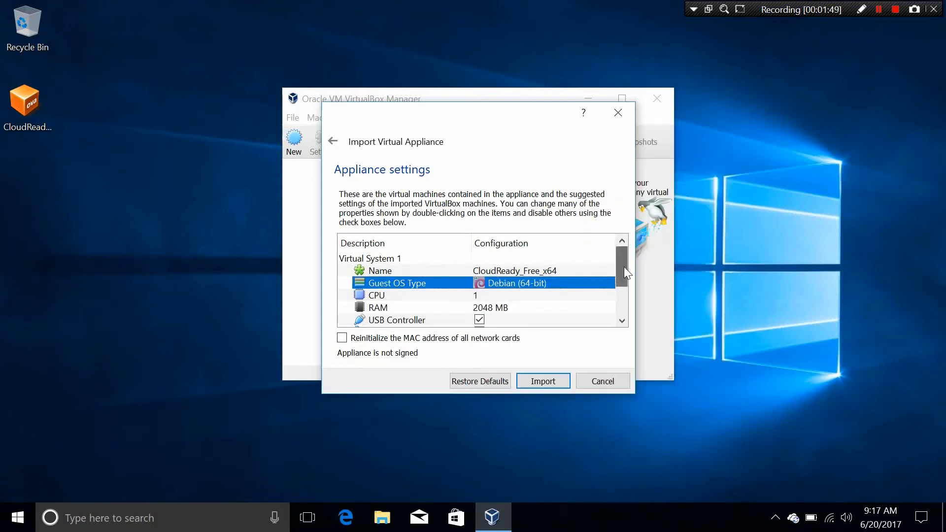
scroll("down", 3)
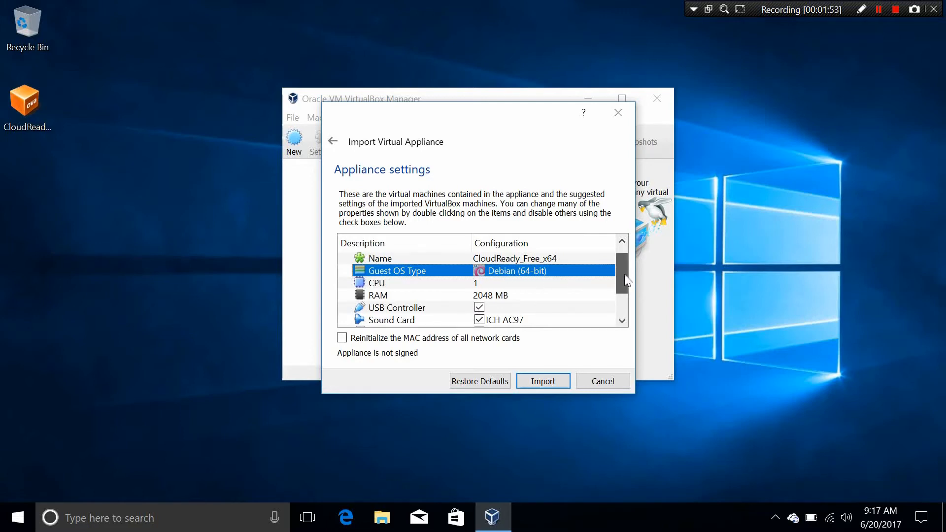
scroll("down", 3)
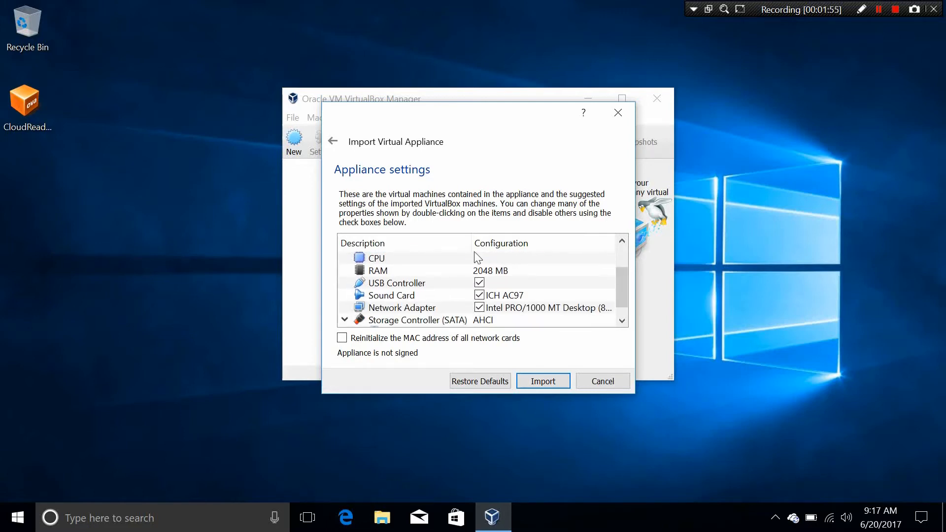
Raise the CPU count to 2 and review the USB controller and sound card settings
double_click(376, 259)
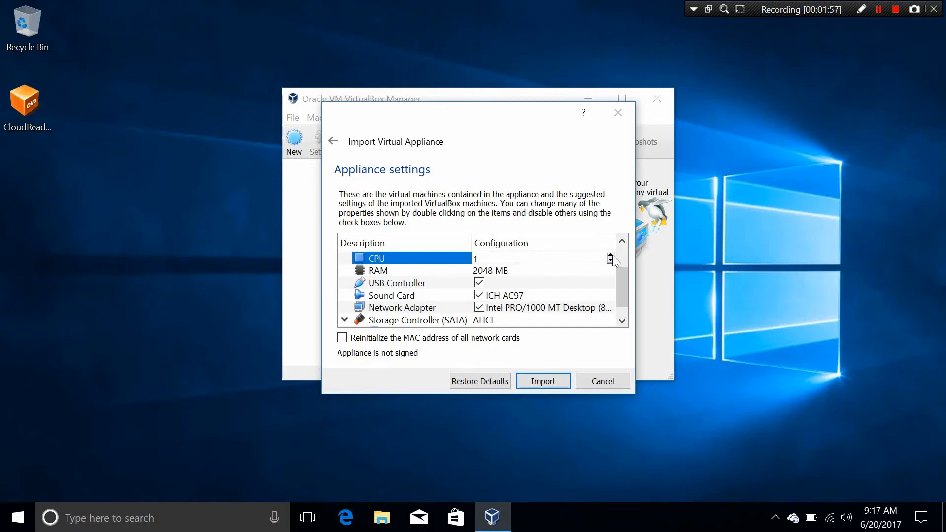
left_click(611, 254)
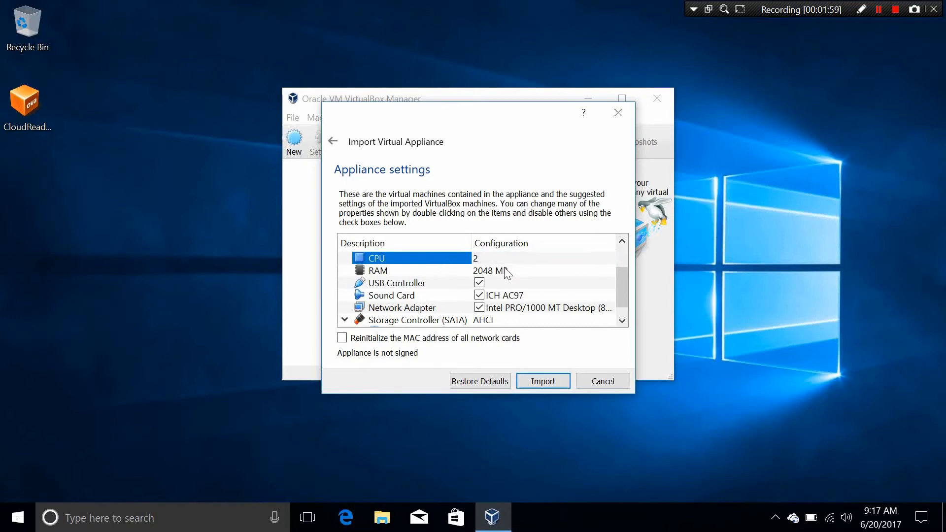
left_click(377, 270)
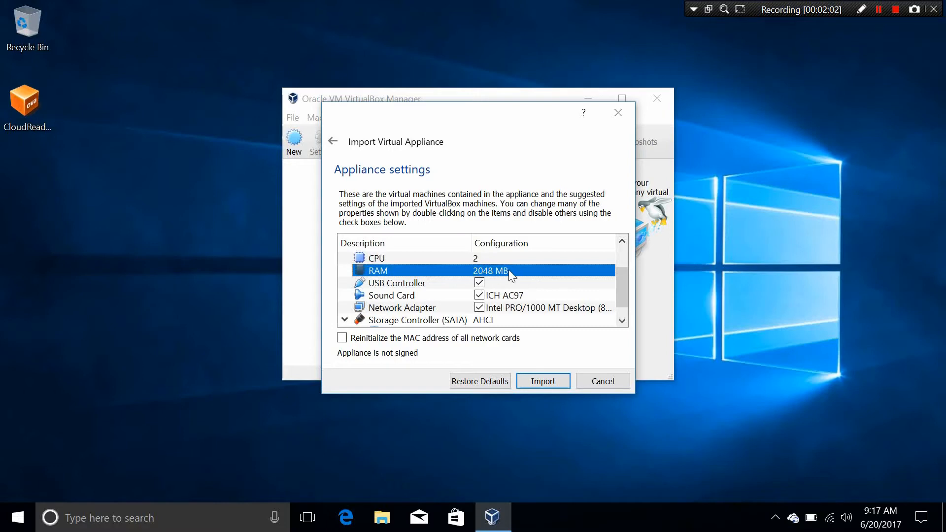
mouse_move(510, 272)
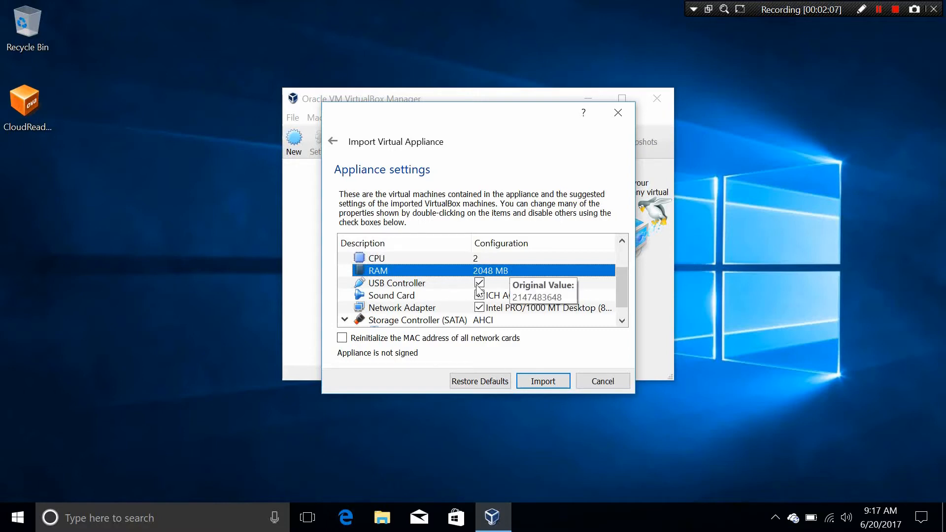
left_click(397, 282)
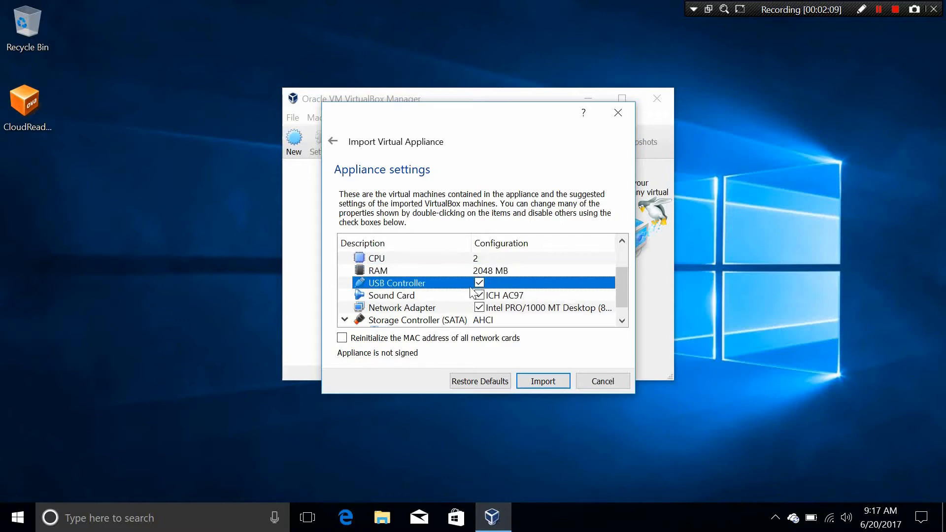
left_click(391, 294)
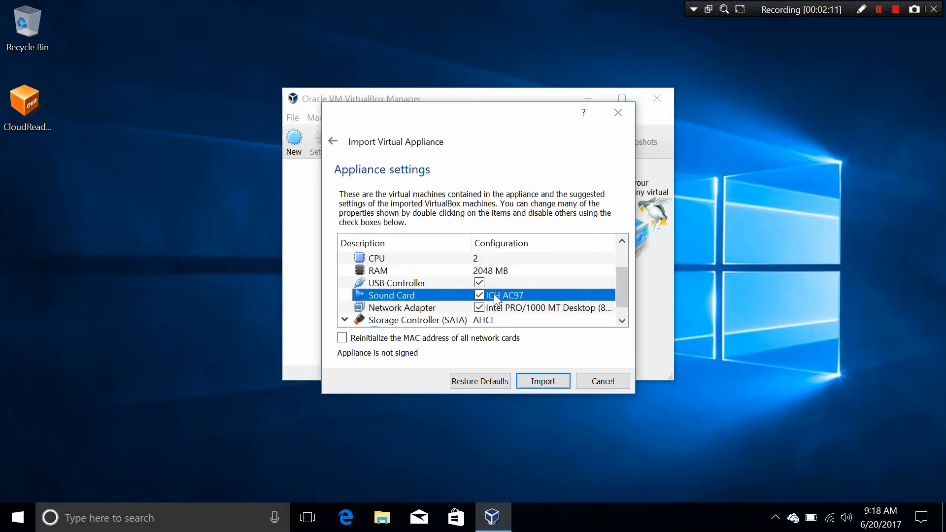
left_click(402, 308)
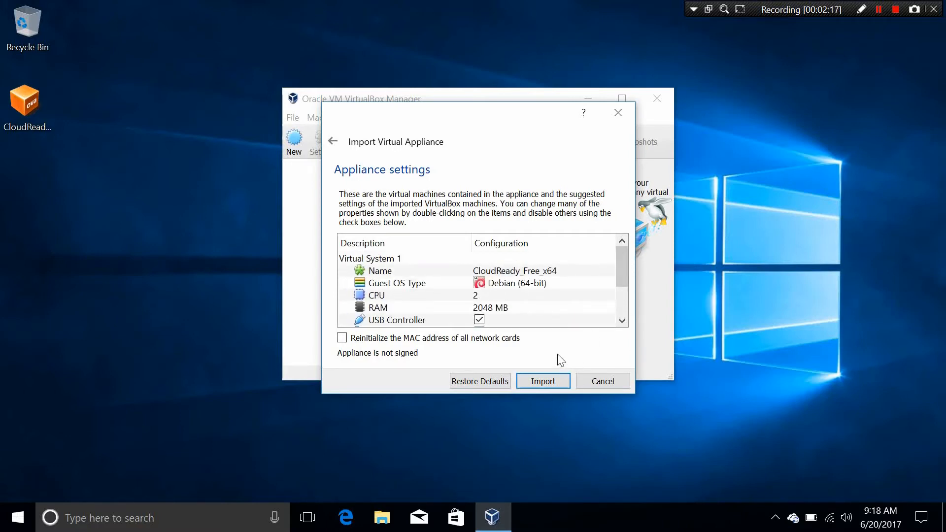
Import the appliance and select the CloudReady_Free_x64 machine to view its details
left_click(542, 381)
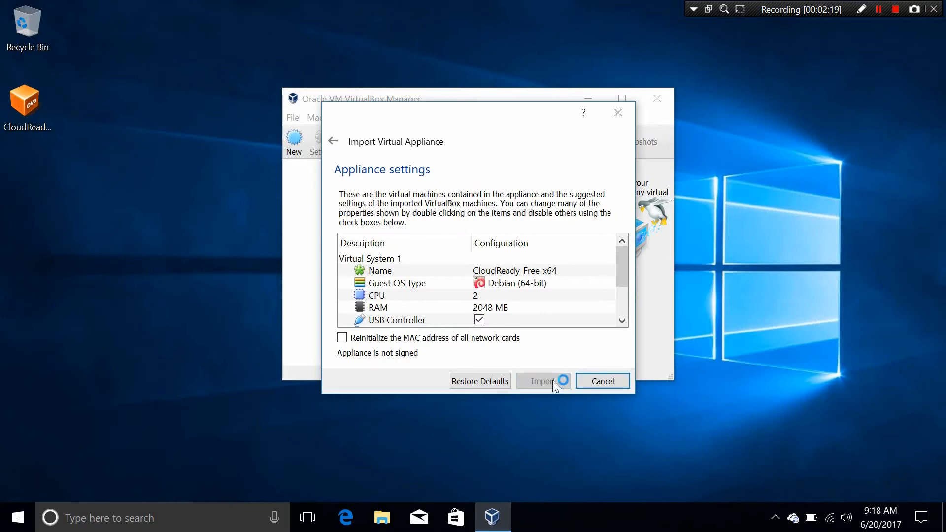
left_click(542, 380)
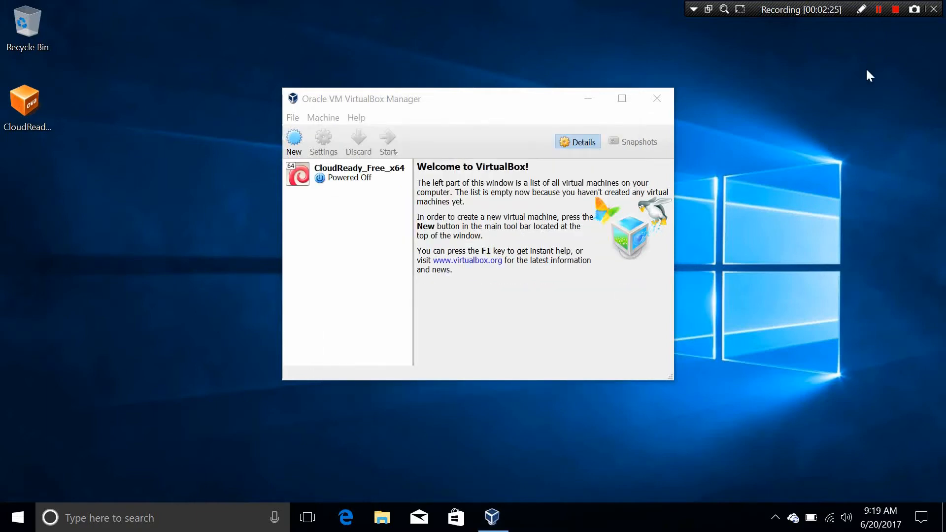
mouse_move(533, 98)
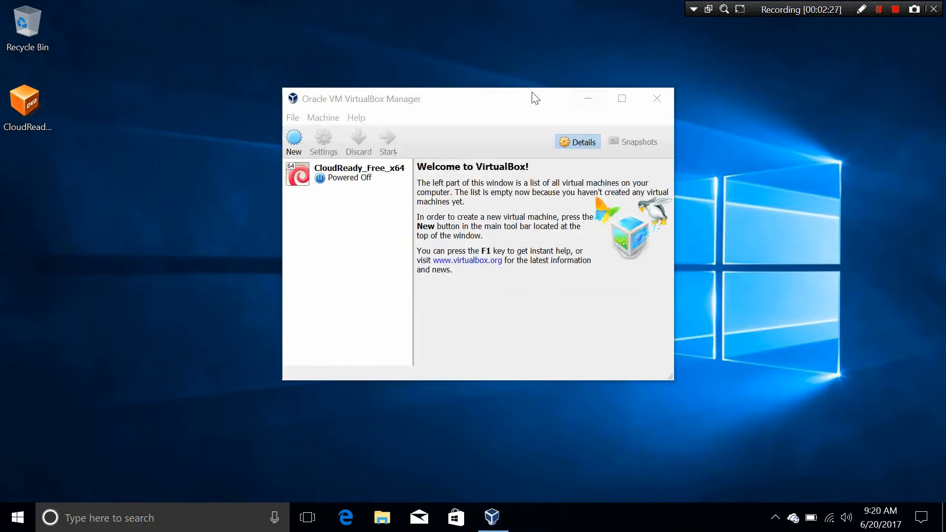
left_click(341, 174)
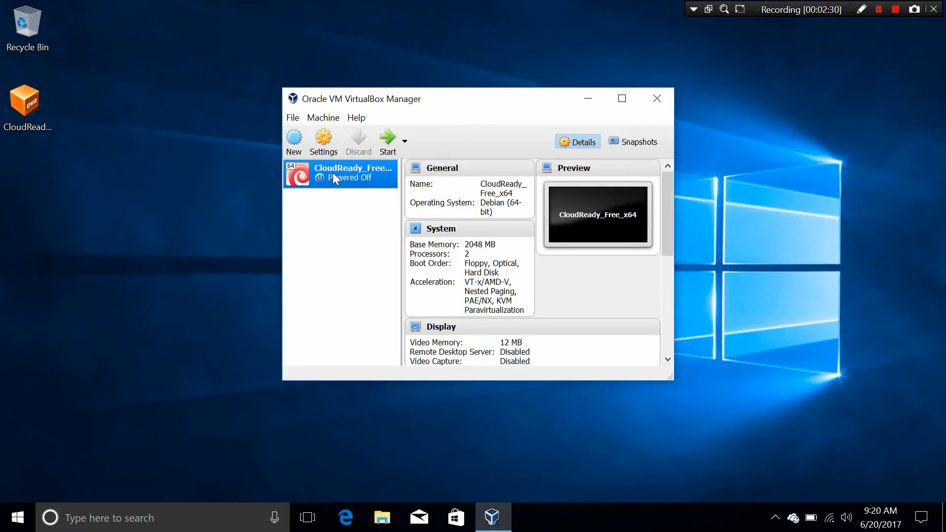
mouse_move(323, 142)
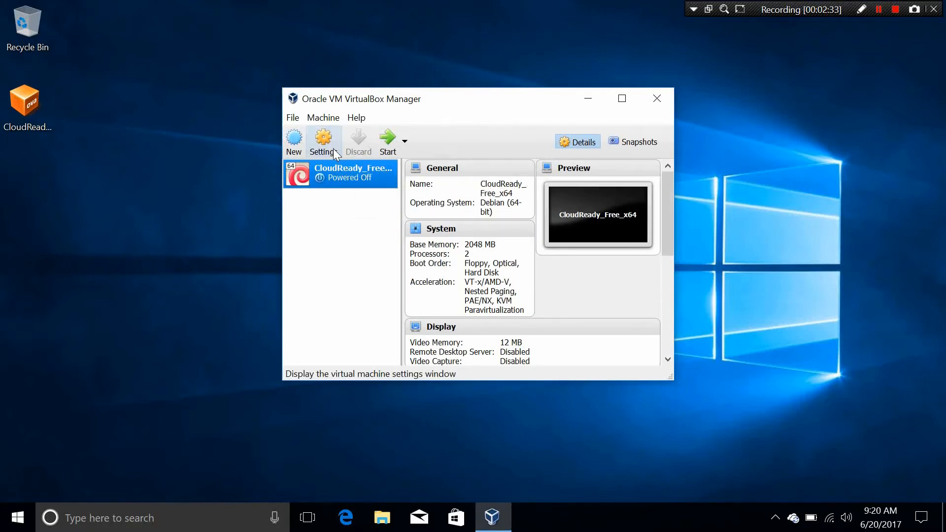
Review the machine's System settings: Motherboard options with EFI, then the Processor tab showing 2 CPUs
left_click(323, 142)
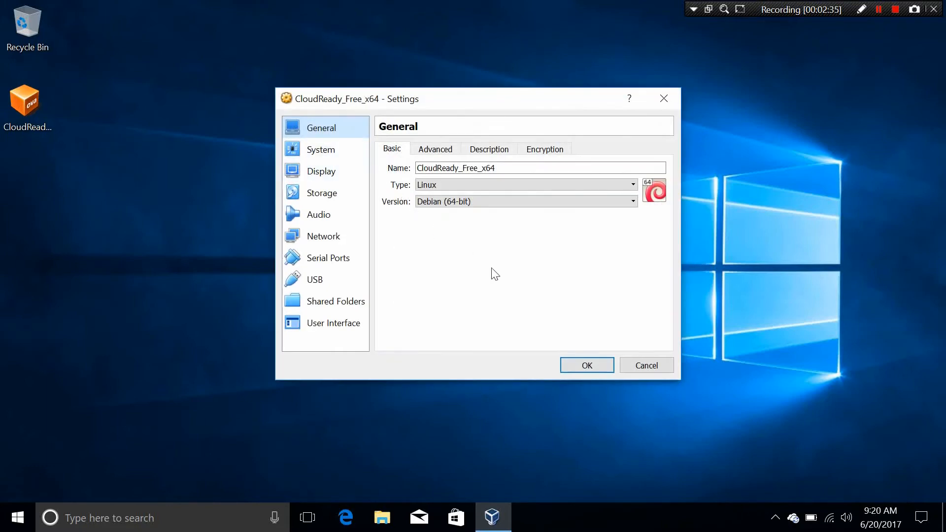
mouse_move(550, 273)
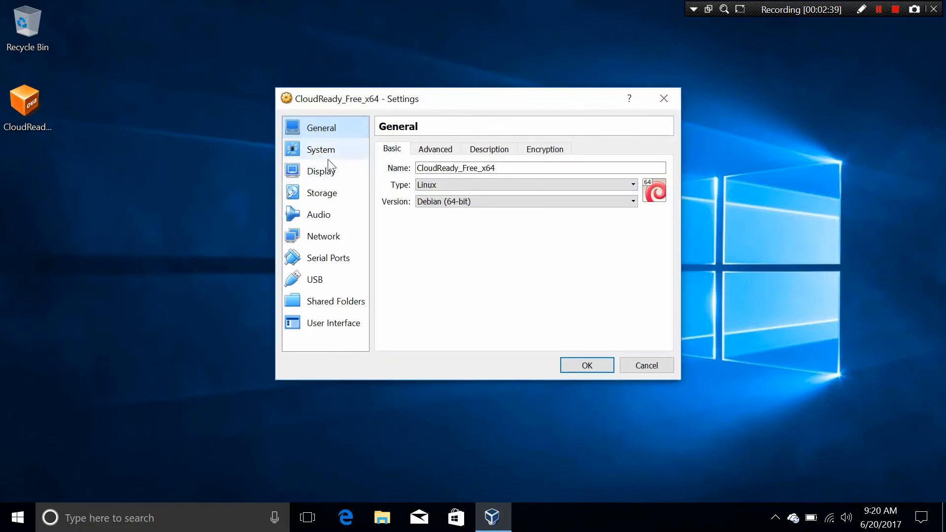
left_click(319, 149)
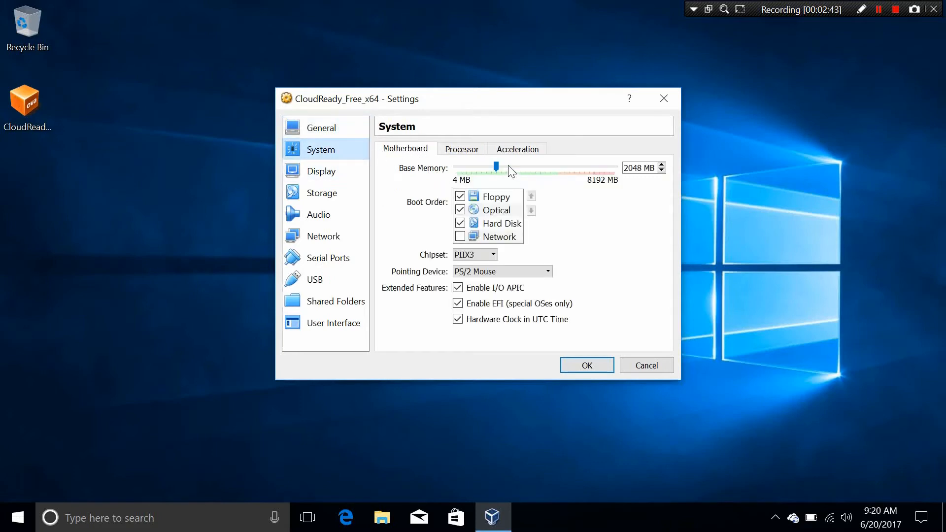
mouse_move(485, 299)
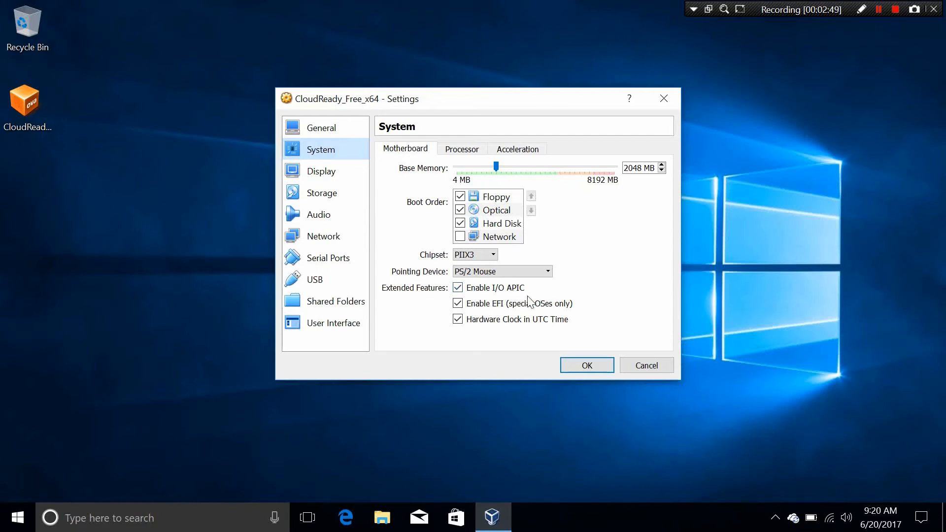
mouse_move(477, 306)
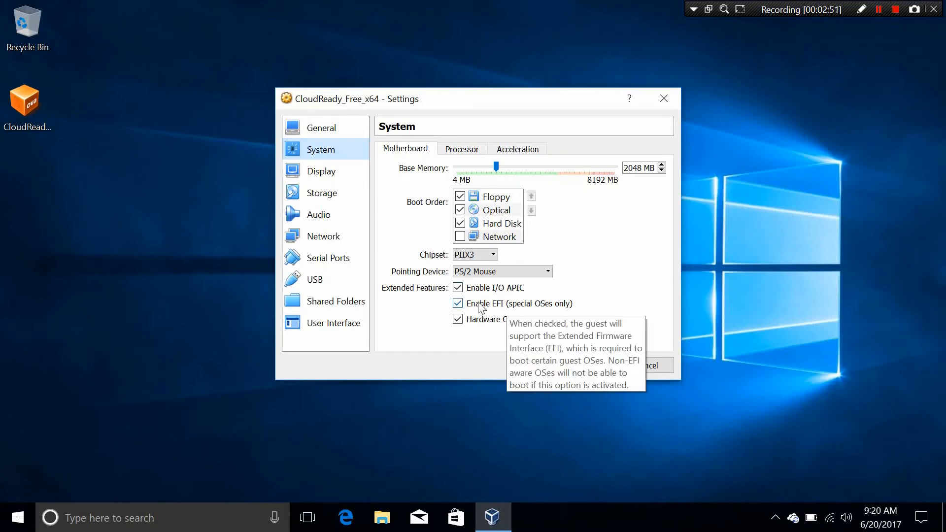
mouse_move(631, 262)
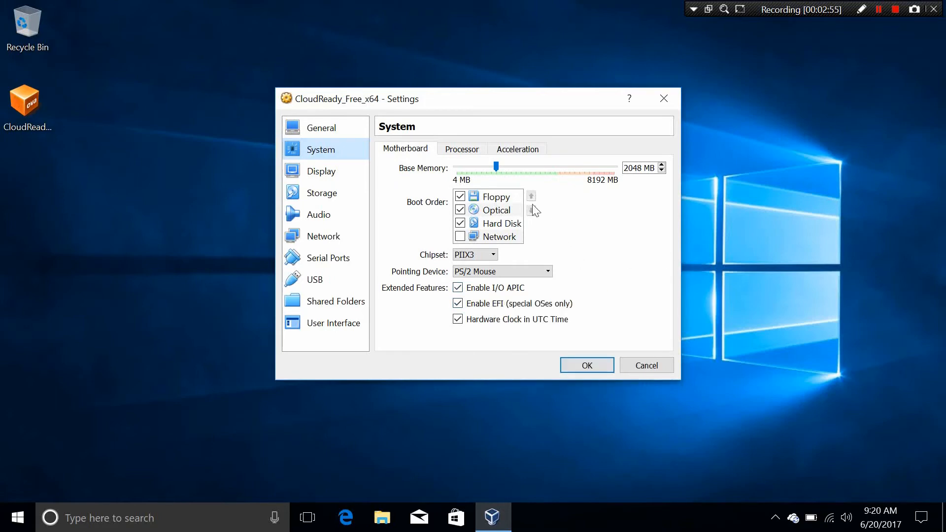
left_click(461, 149)
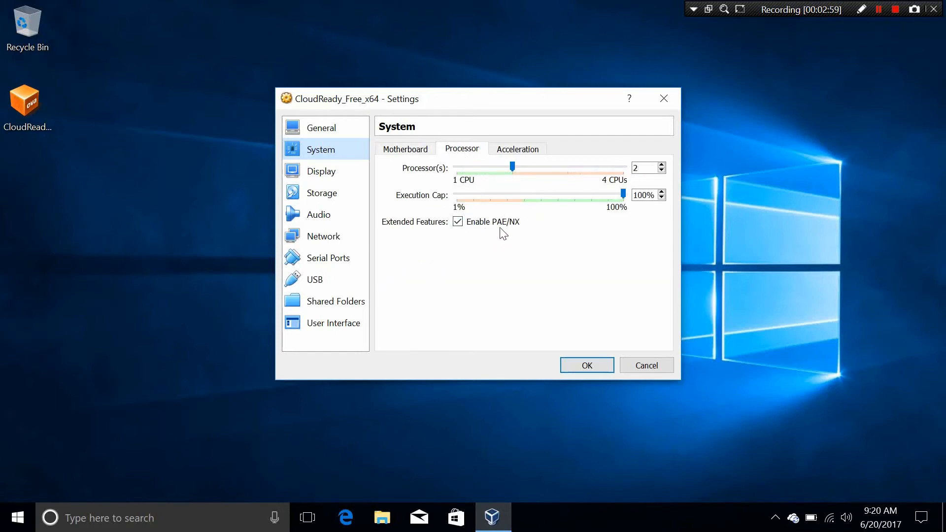
mouse_move(513, 235)
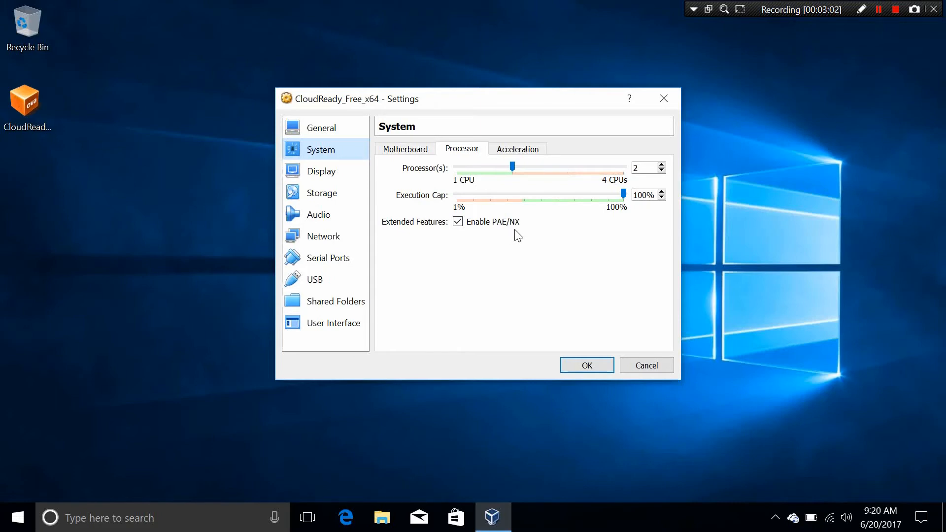
mouse_move(345, 178)
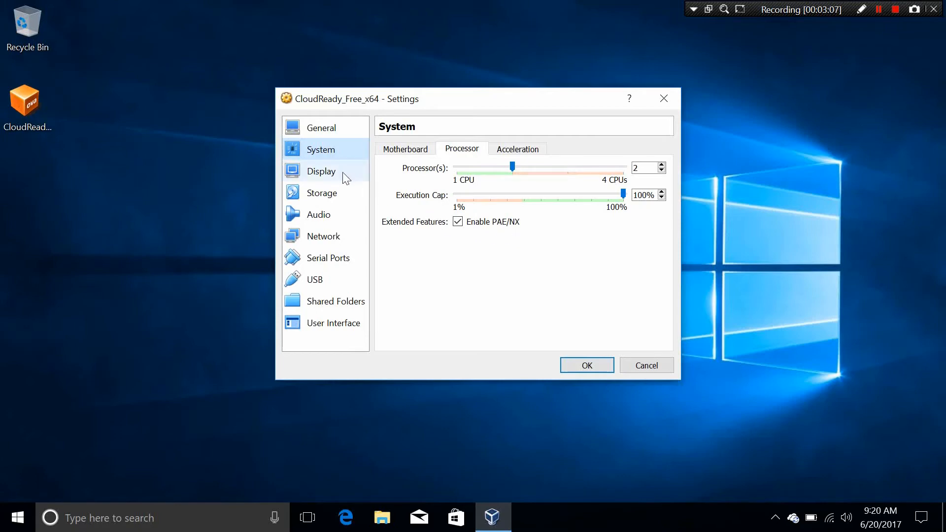
Set Display video memory to 128 MB and enable 3D acceleration
left_click(321, 170)
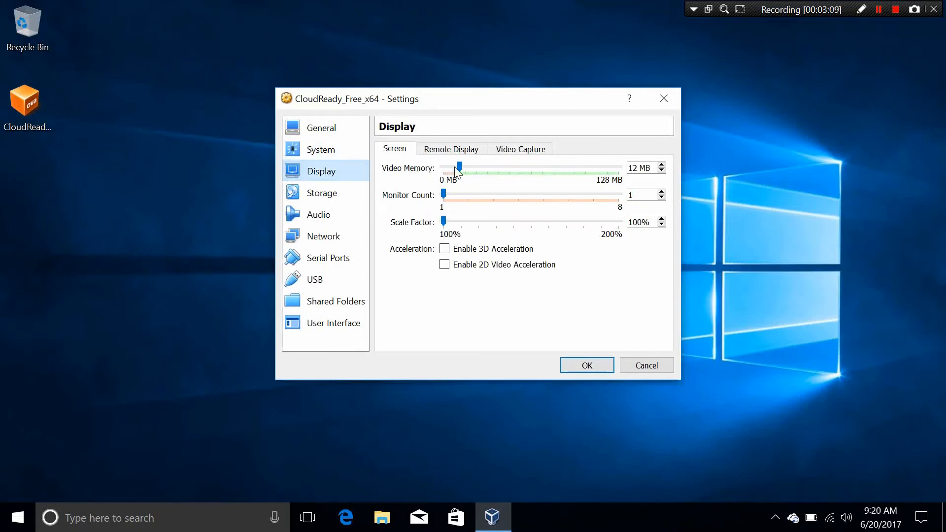
left_click_drag(459, 167, 469, 168)
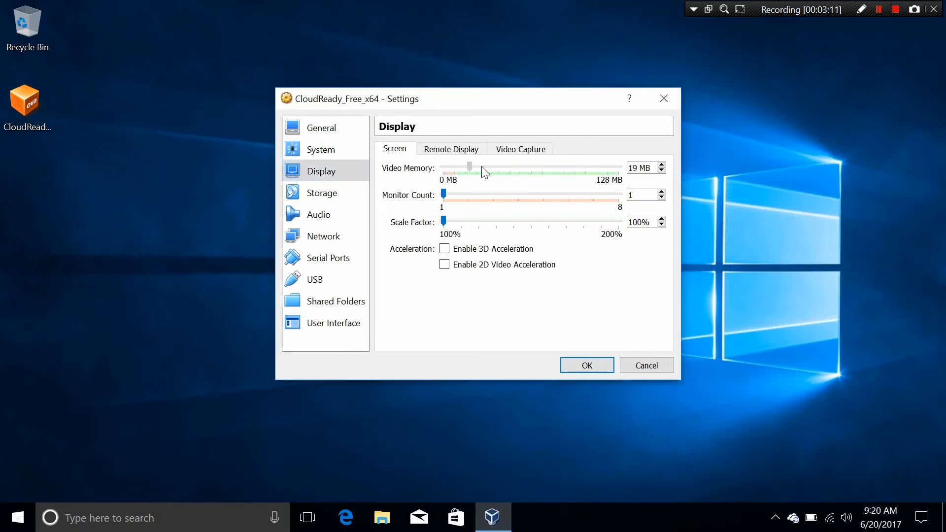
left_click_drag(469, 167, 618, 167)
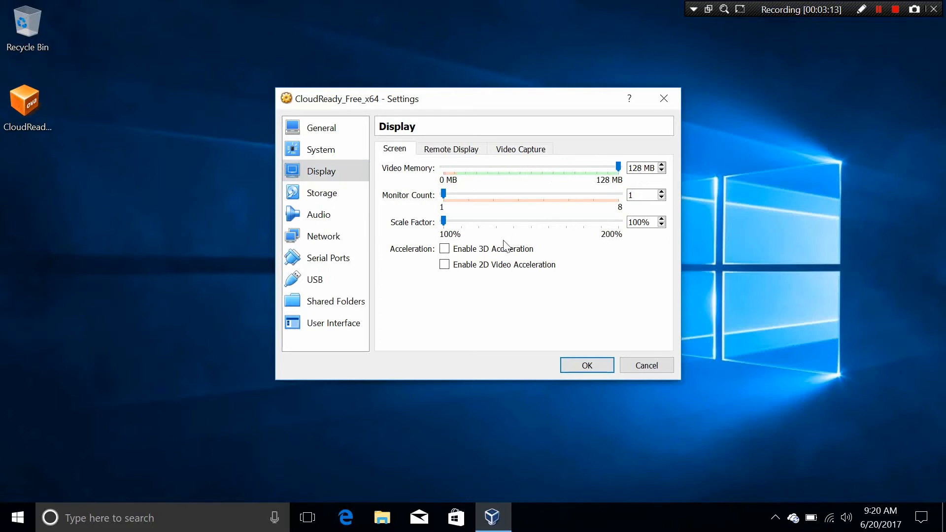
left_click(444, 248)
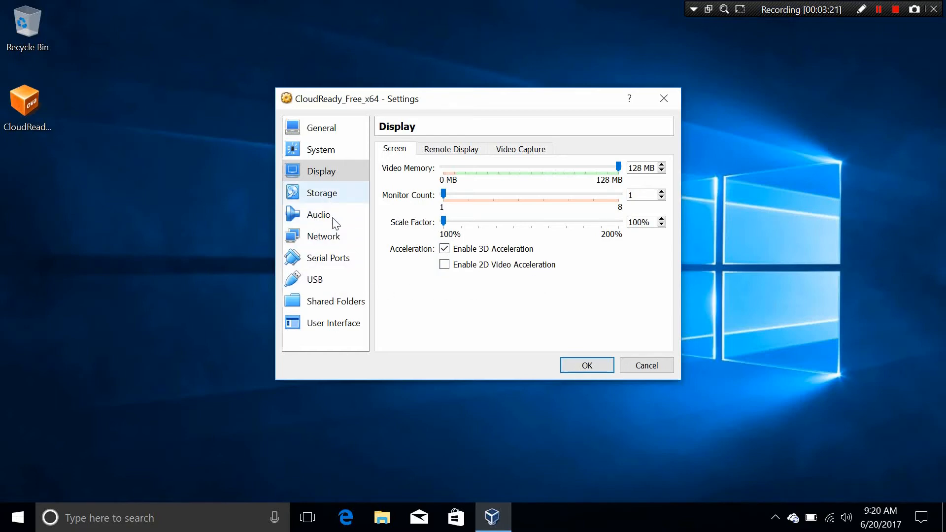
Check the Audio and Network settings, then save with OK
left_click(319, 214)
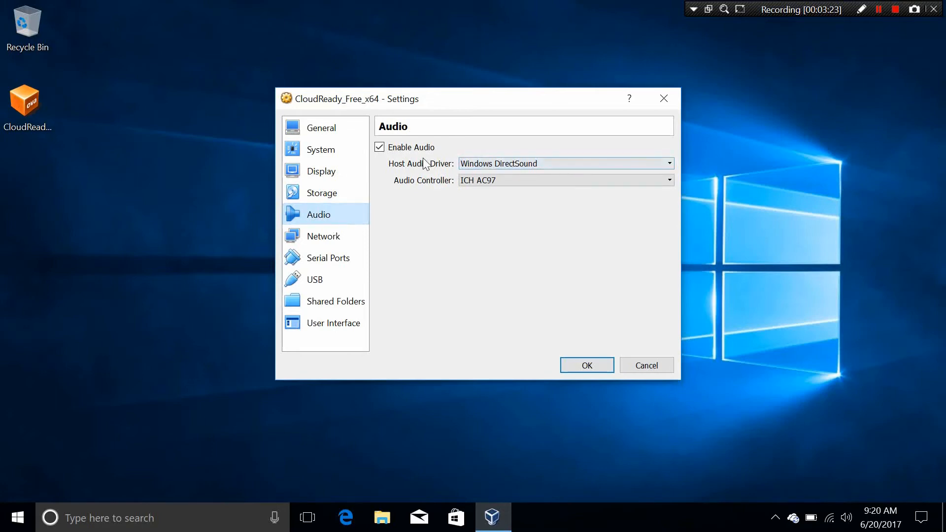
left_click(323, 236)
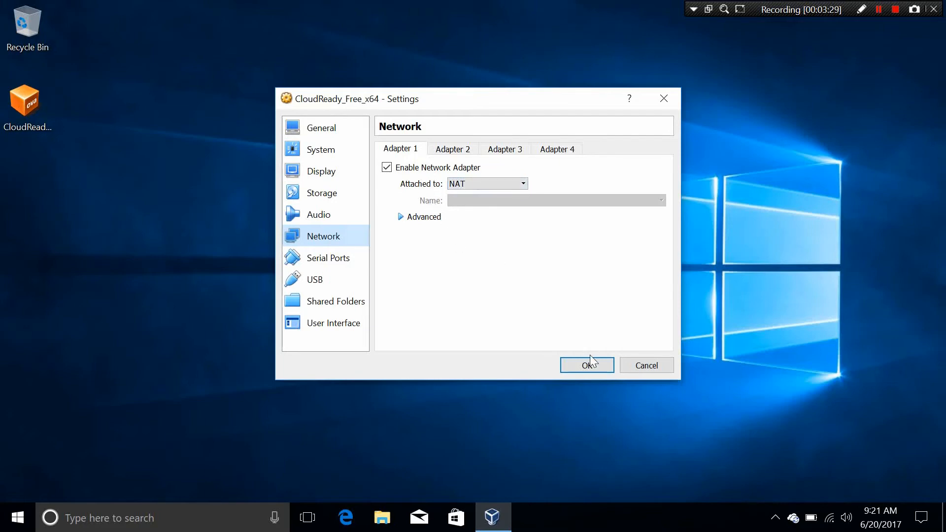
left_click(585, 364)
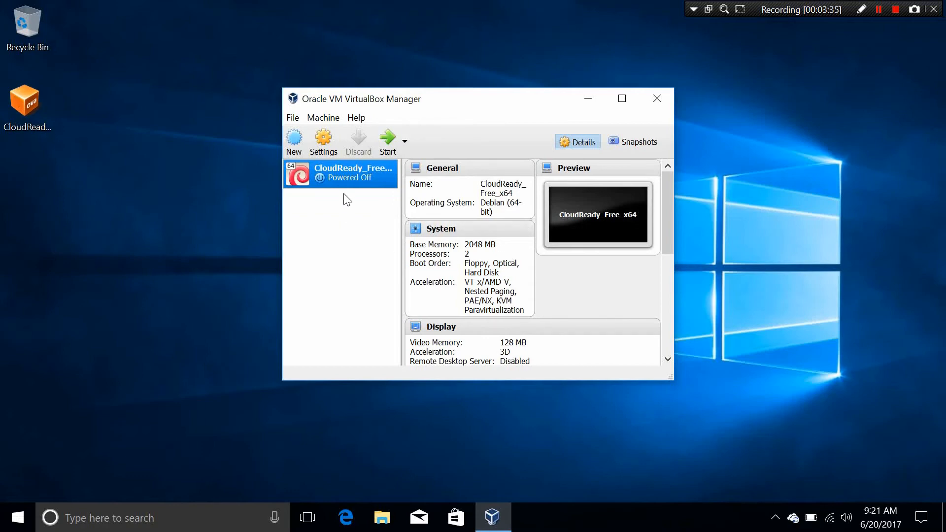
mouse_move(387, 142)
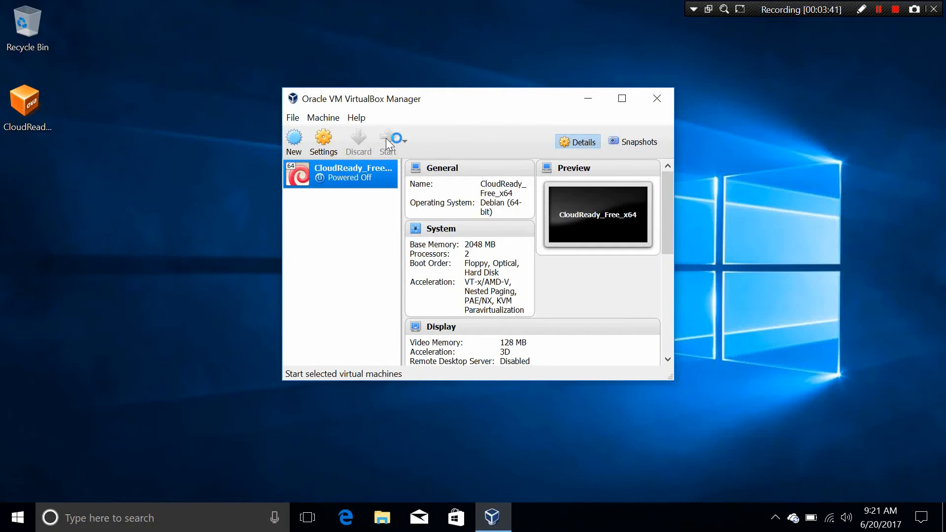
Start the CloudReady VM, maximize its window and dismiss the keyboard auto-capture notice
left_click(389, 142)
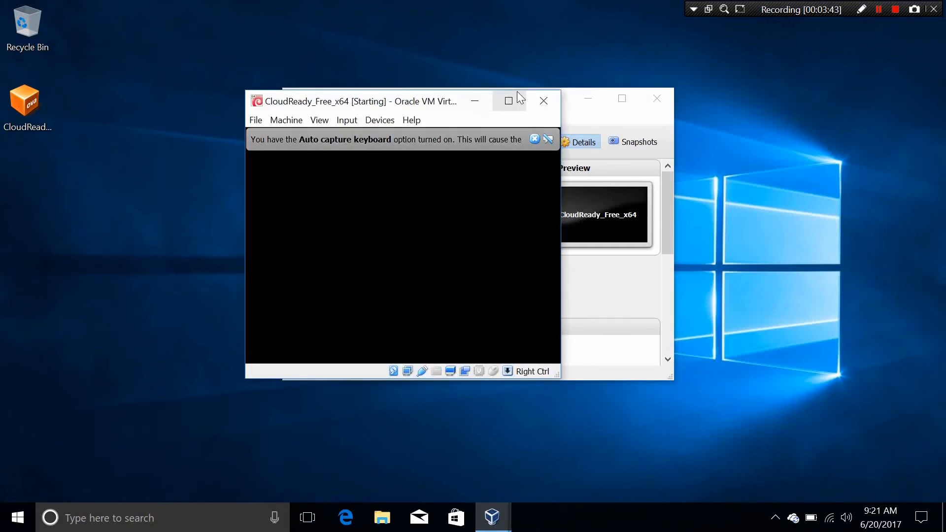
left_click(508, 101)
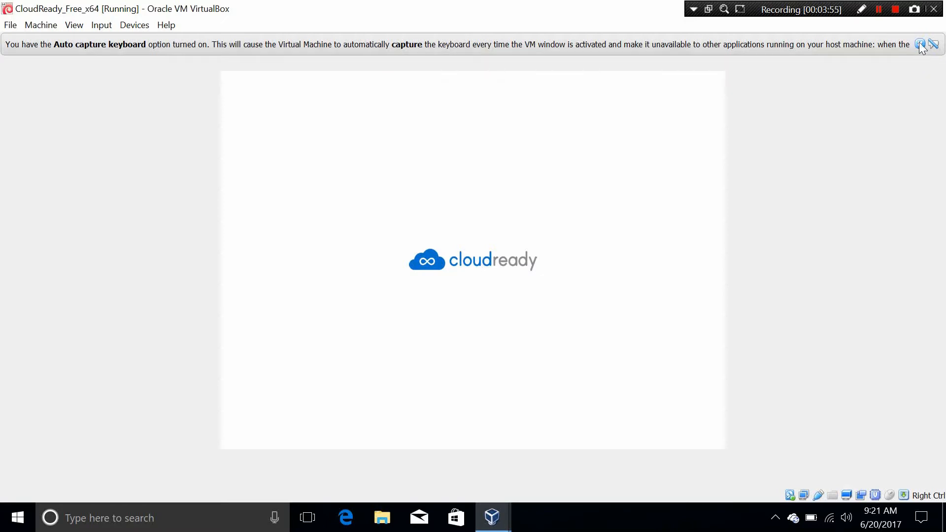
left_click(933, 45)
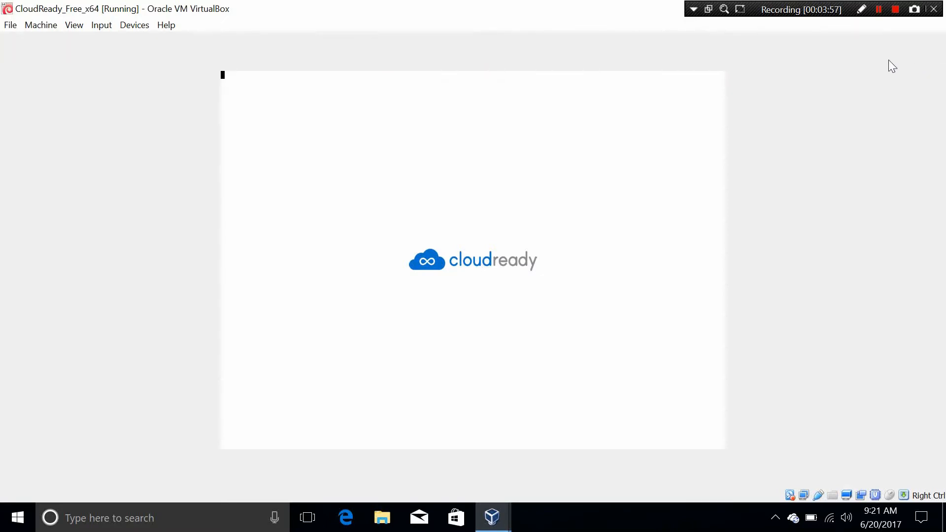
mouse_move(43, 34)
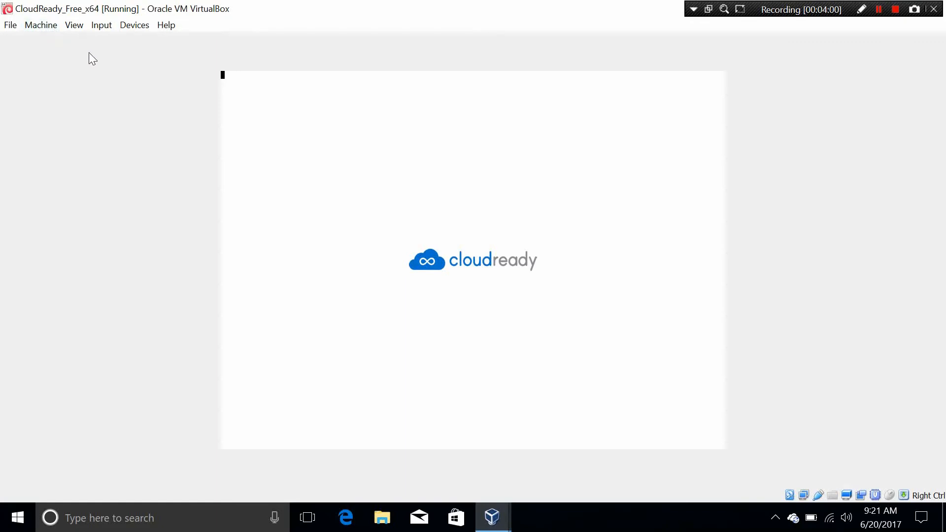
mouse_move(101, 25)
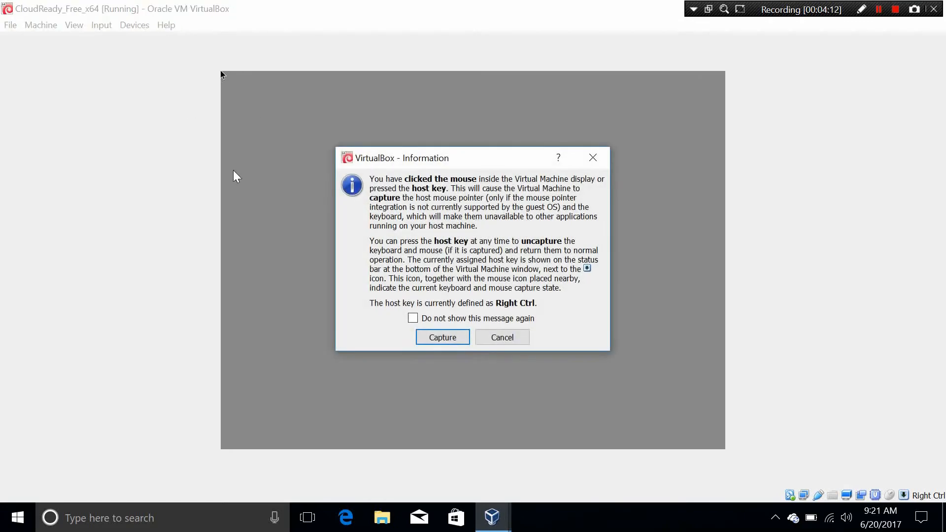
mouse_move(520, 315)
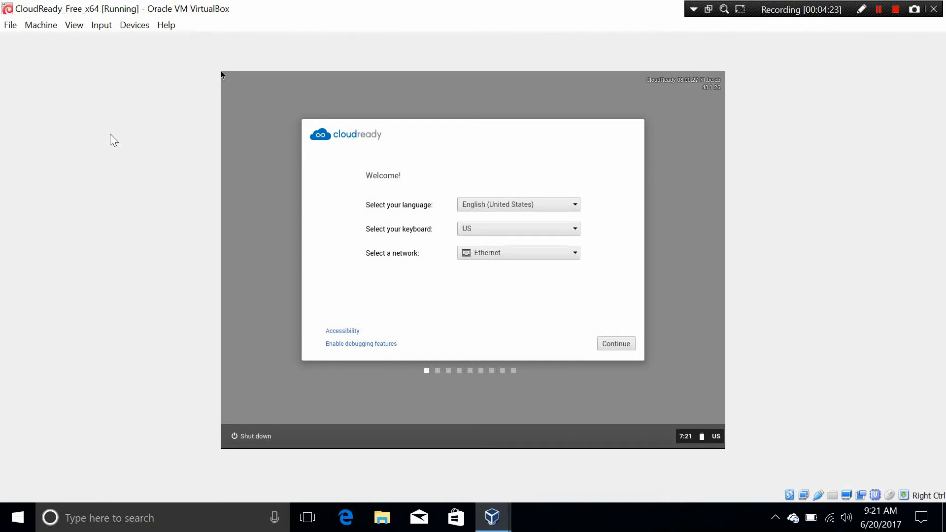
mouse_move(197, 188)
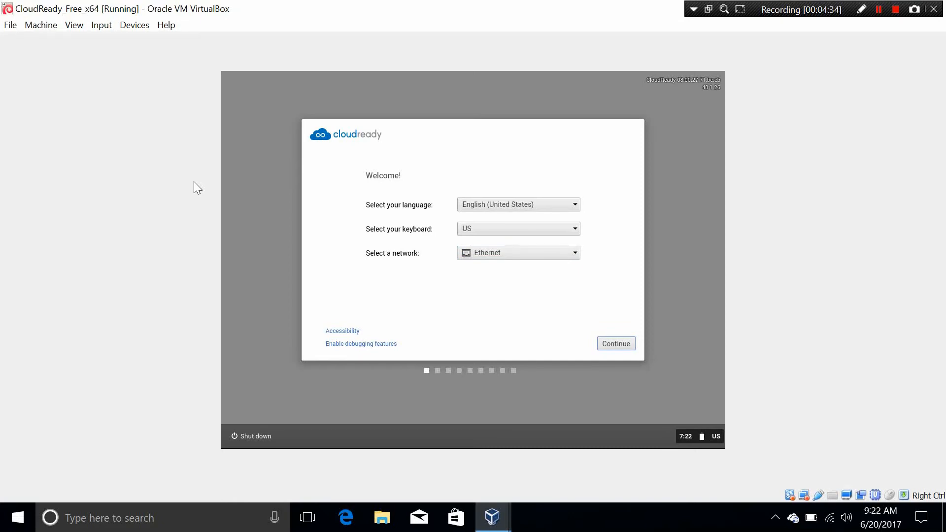
Continue past language/network setup, skip the update check and accept the Adobe Flash EULA
left_click(615, 343)
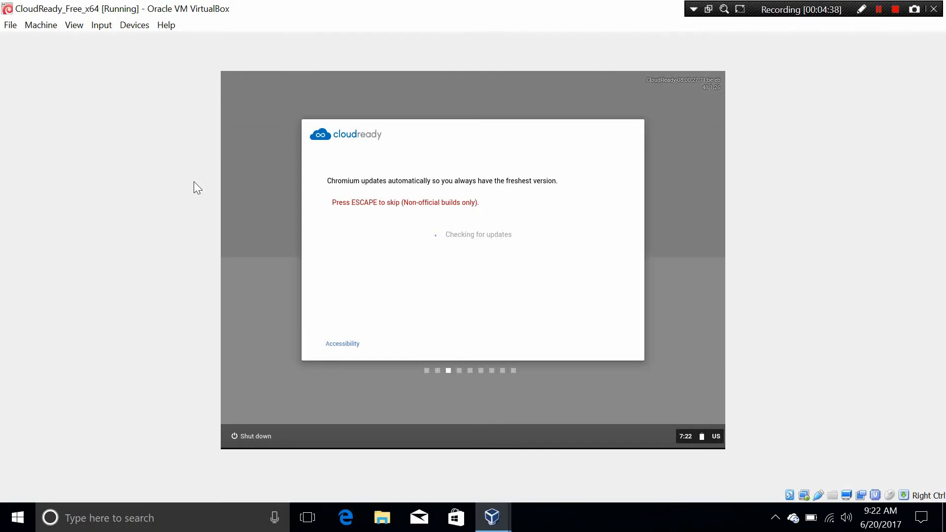
key("Escape")
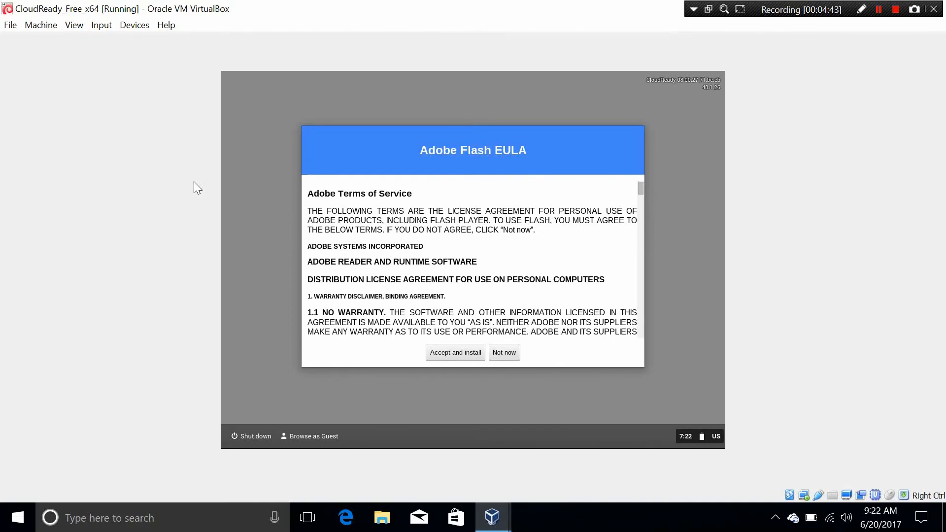
scroll("down", 3)
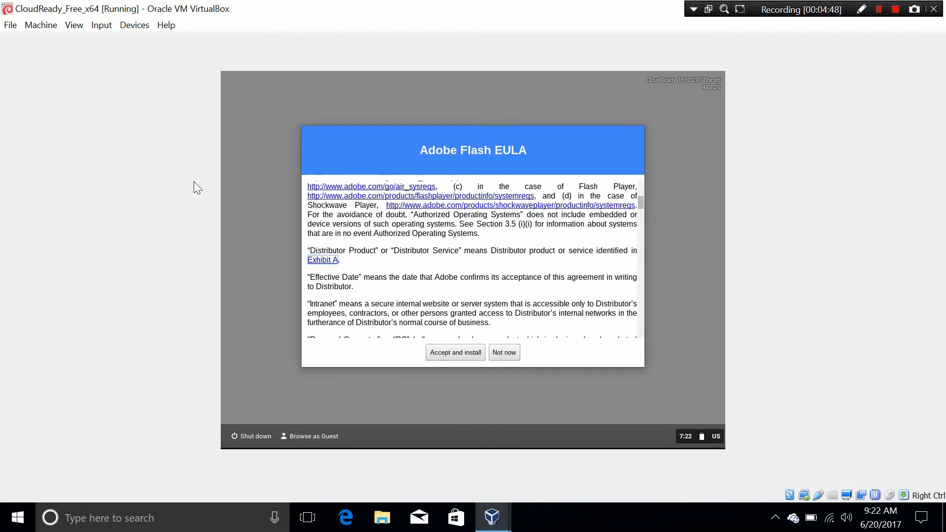
scroll("down", 3)
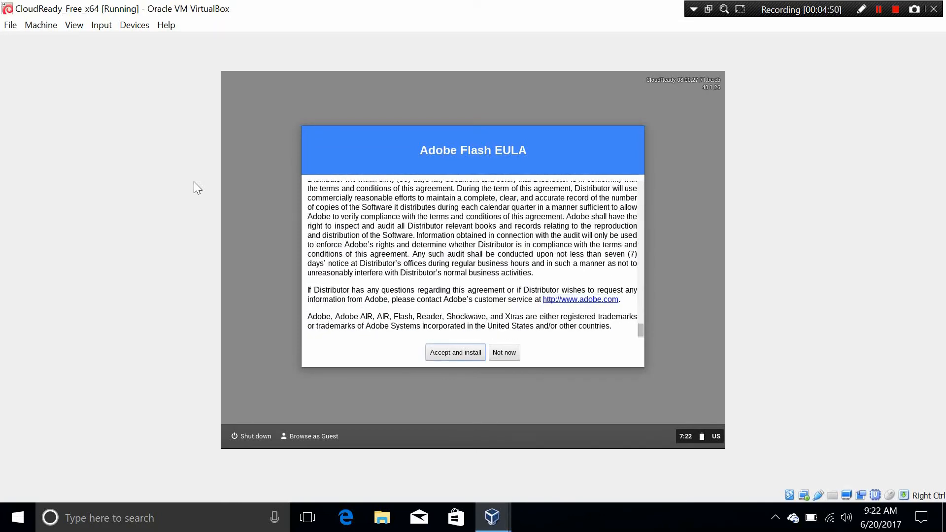
left_click(455, 353)
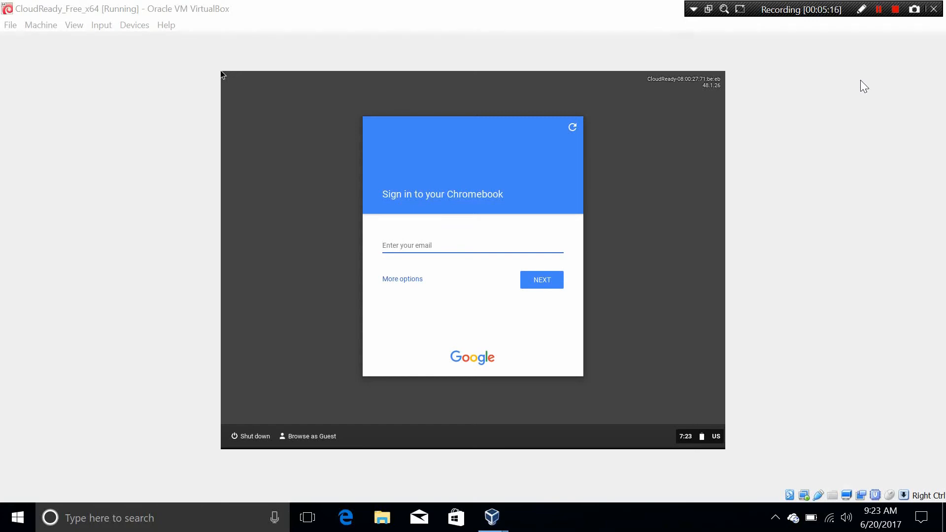
Sign in with the Google account and launch Chromium from the shelf
left_click(472, 245)
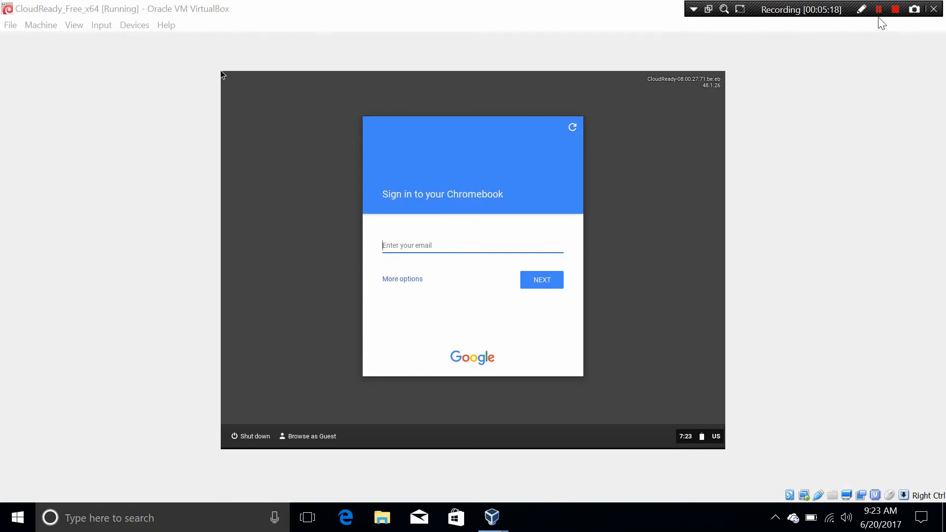
left_click(878, 9)
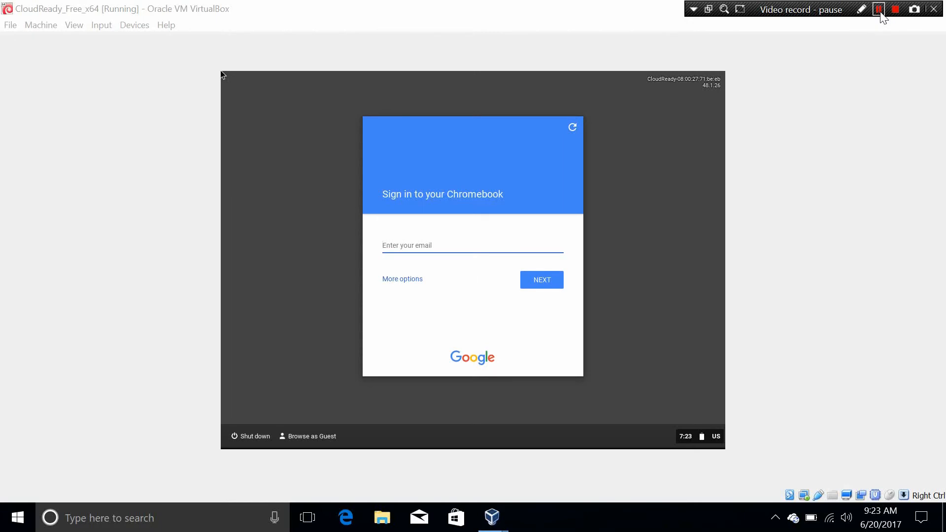
left_click(878, 9)
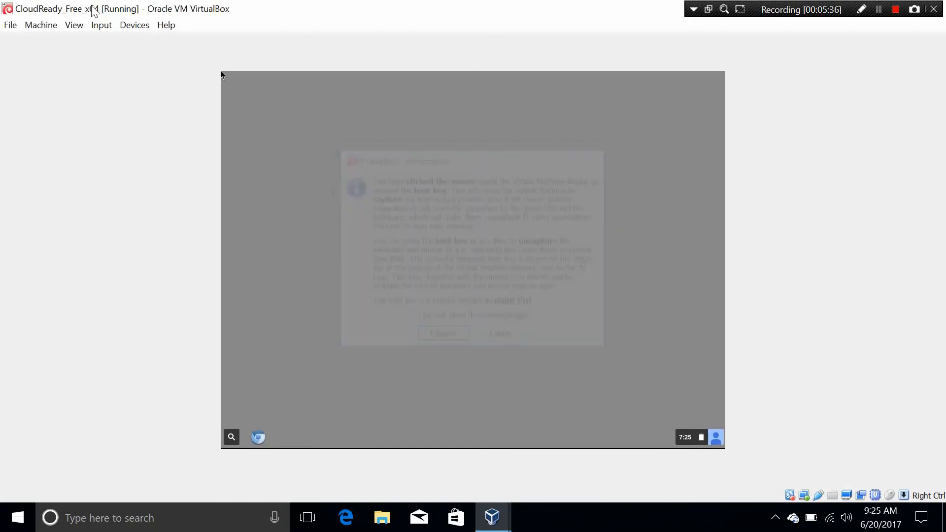
left_click(101, 24)
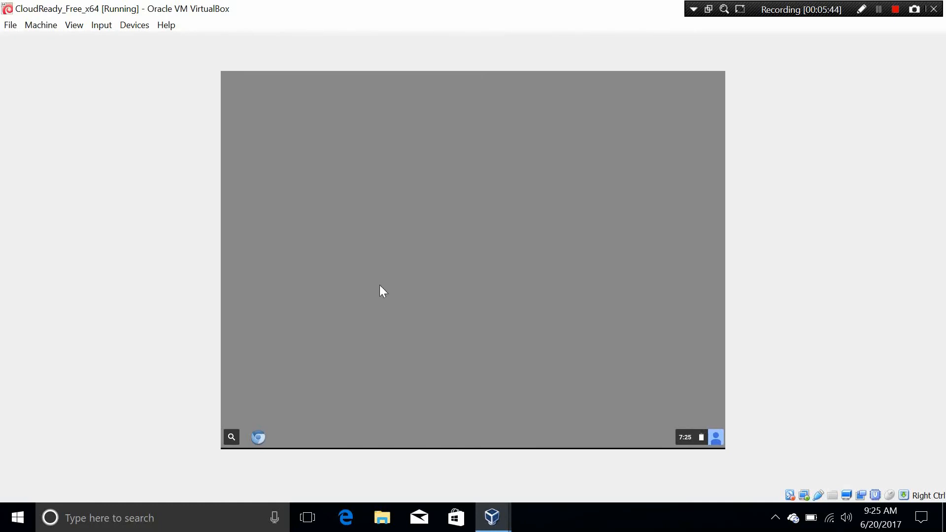
mouse_move(393, 292)
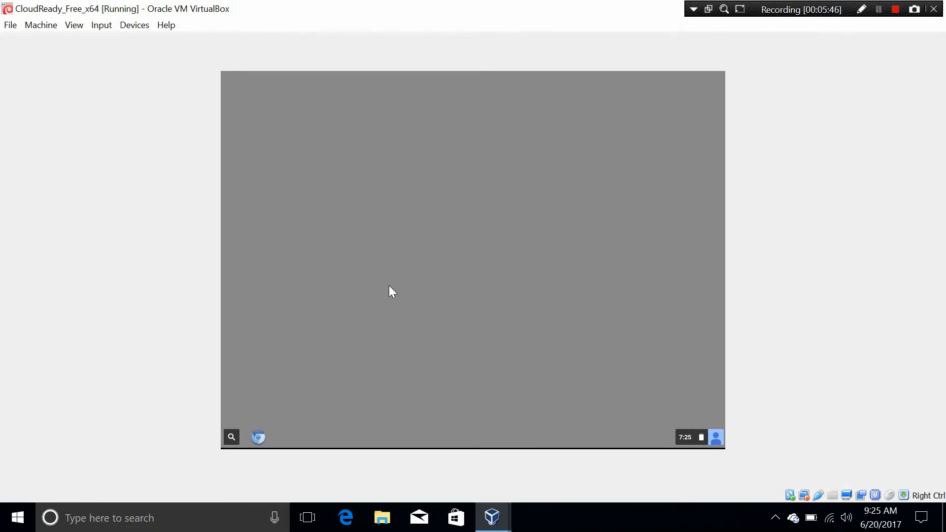
mouse_move(294, 374)
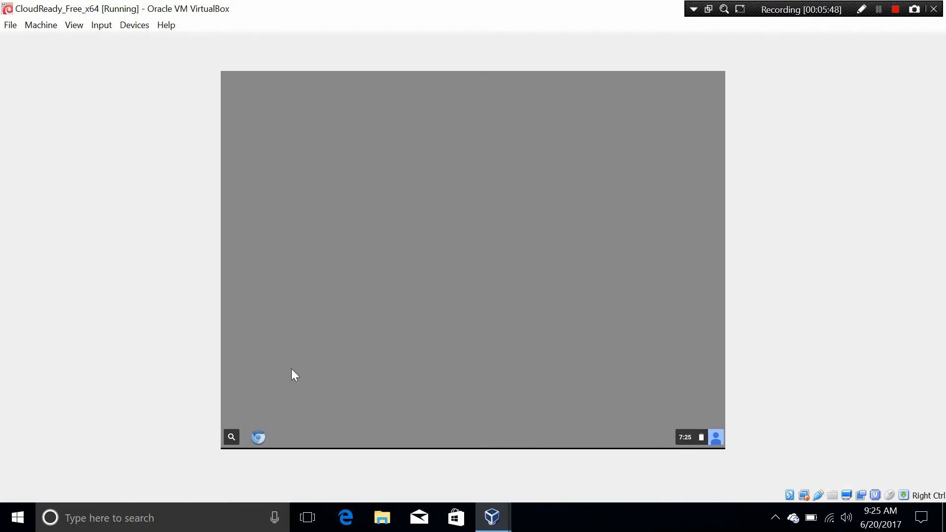
mouse_move(690, 139)
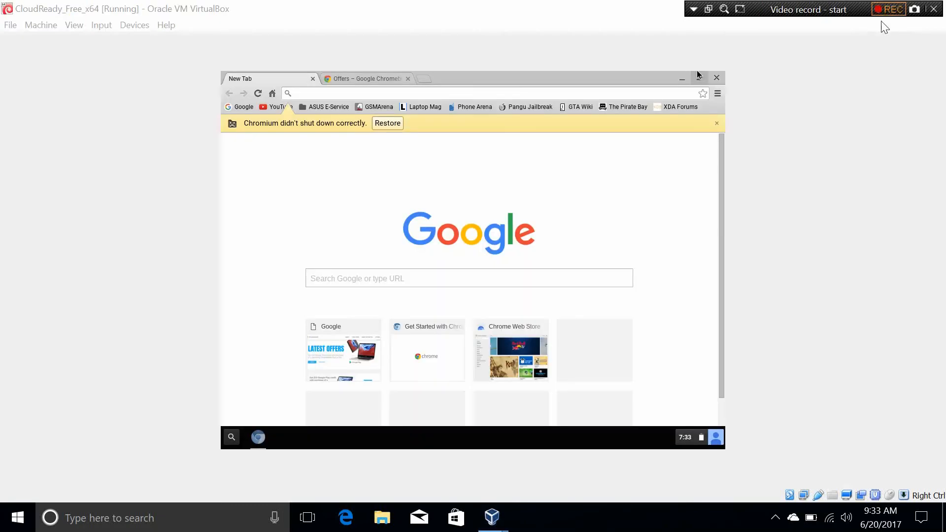
Minimize Chromium and bring up the app launcher with the Google search box and app shortcuts
left_click(887, 9)
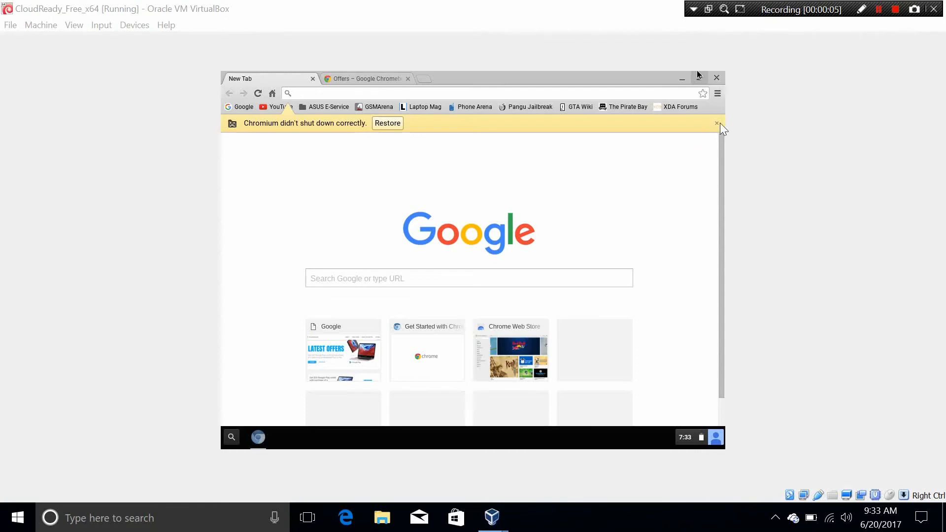
mouse_move(458, 145)
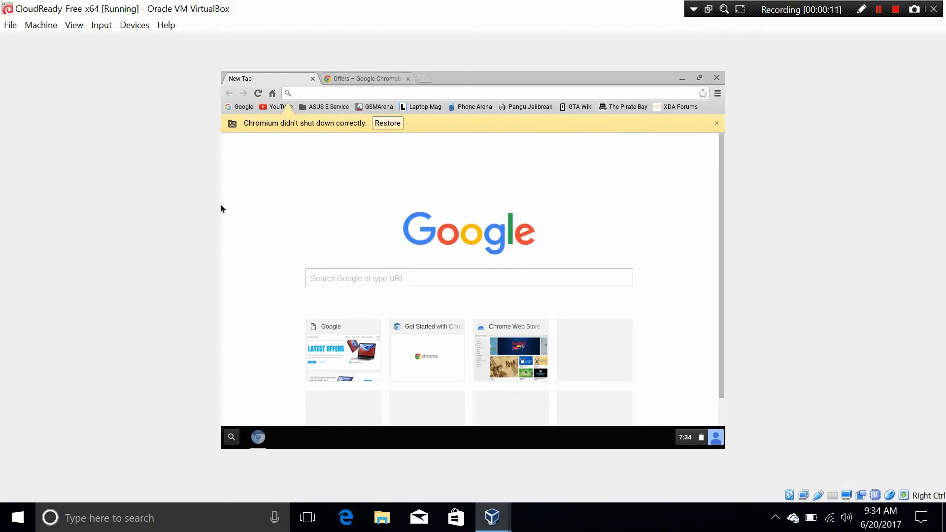
mouse_move(357, 209)
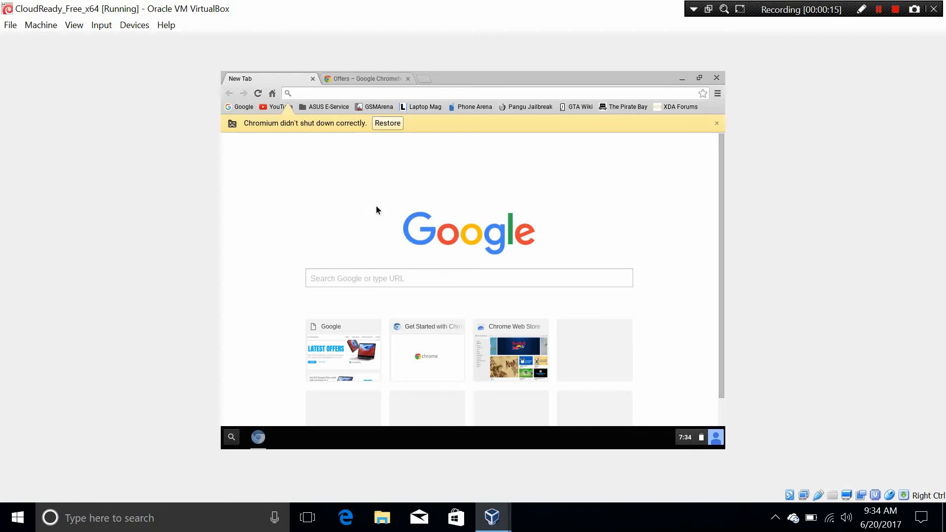
mouse_move(682, 79)
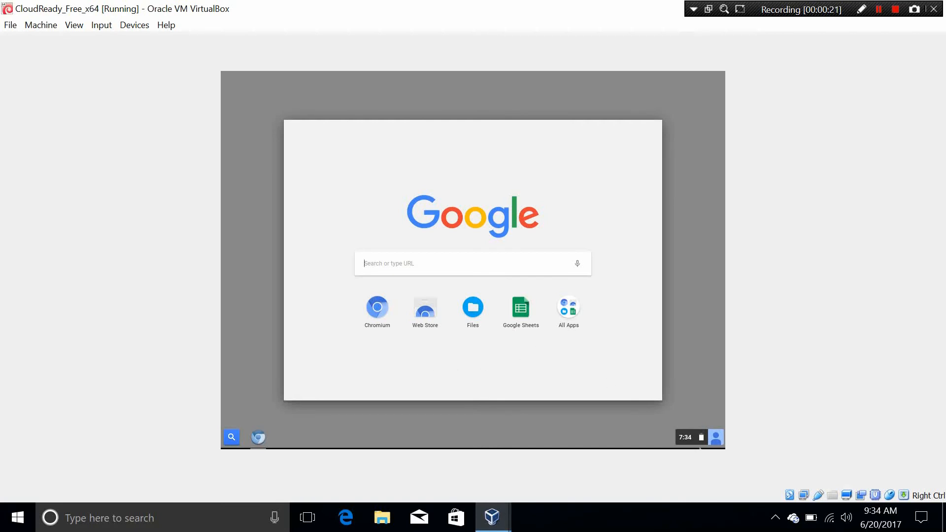
View About Chromium OS in Settings, showing version 48.0.2564.116, then dismiss it
left_click(691, 438)
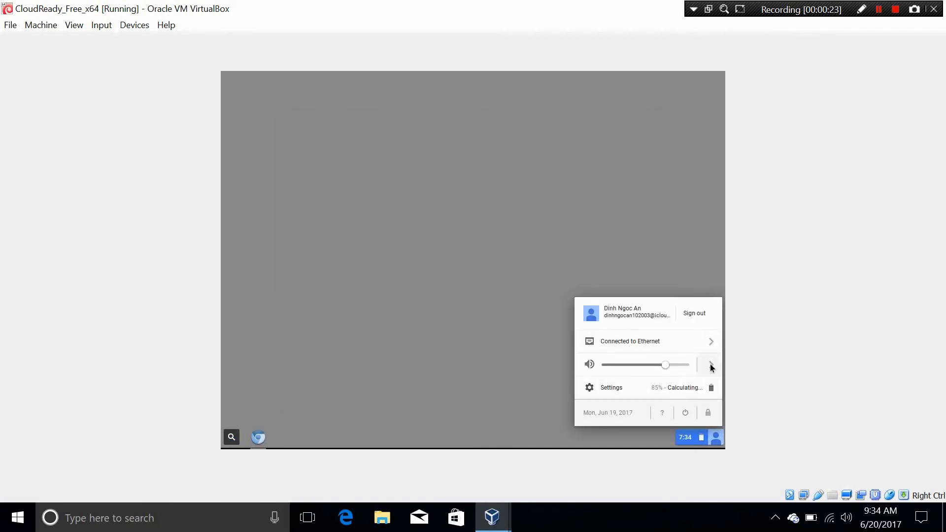
mouse_move(654, 364)
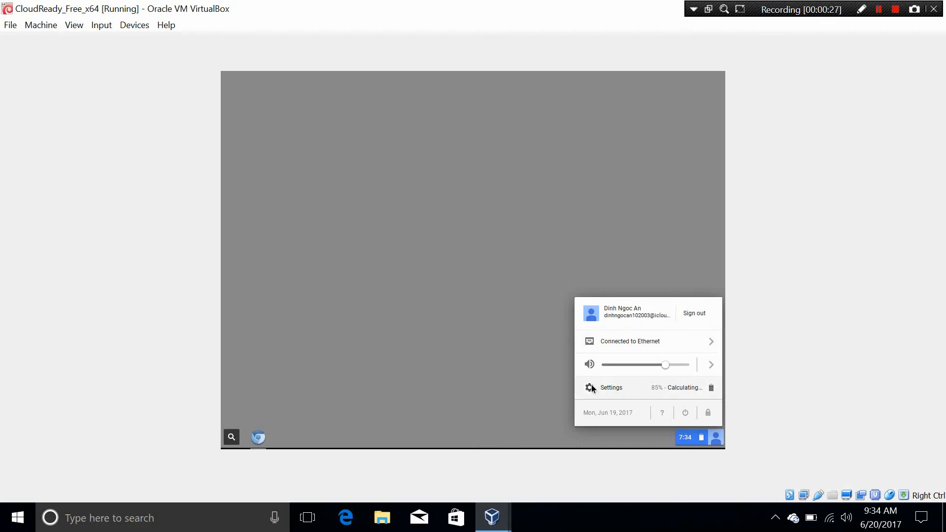
left_click(610, 387)
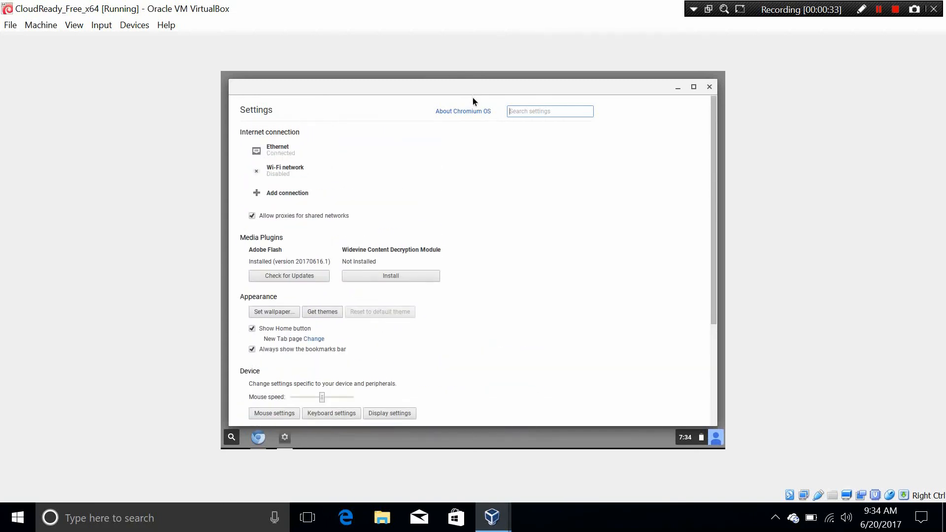
left_click(463, 111)
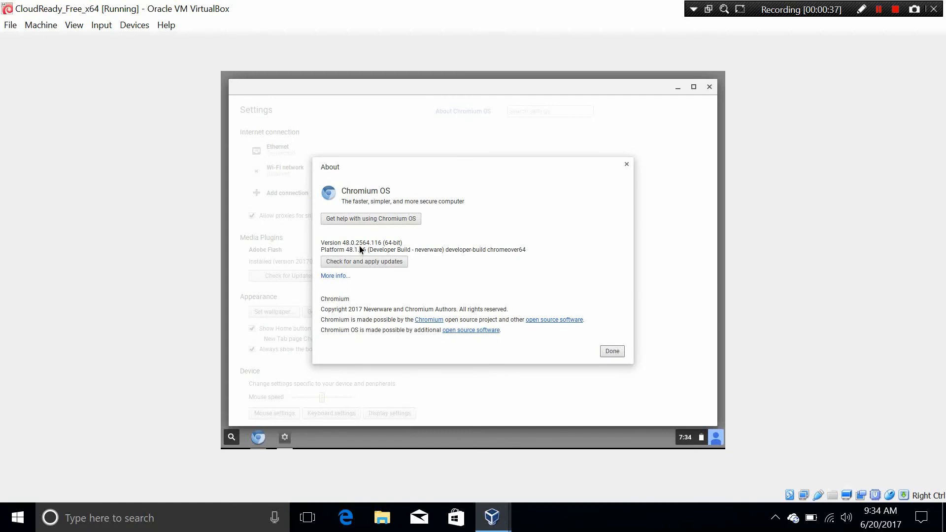
mouse_move(369, 249)
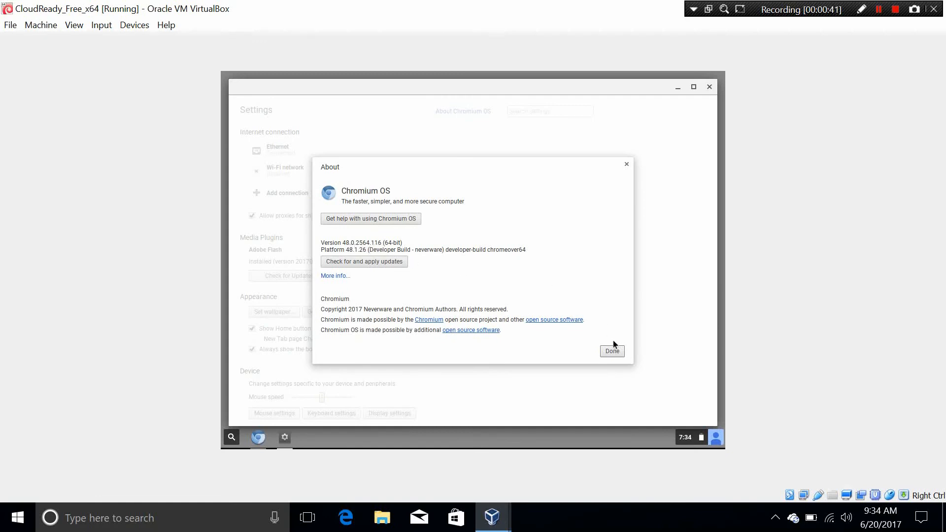
left_click(611, 351)
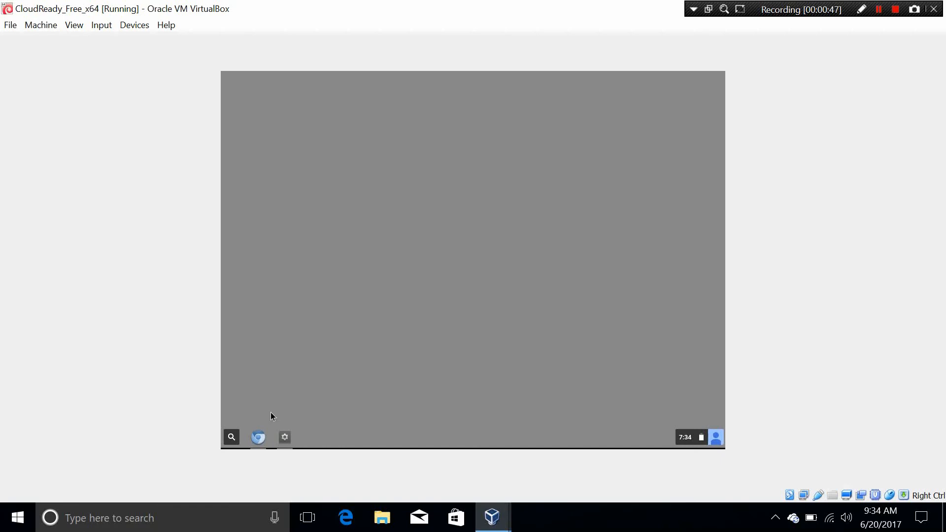
Reopen Chromium and load Google, YouTube and GSMArena from bookmarks, then close the browser
left_click(258, 437)
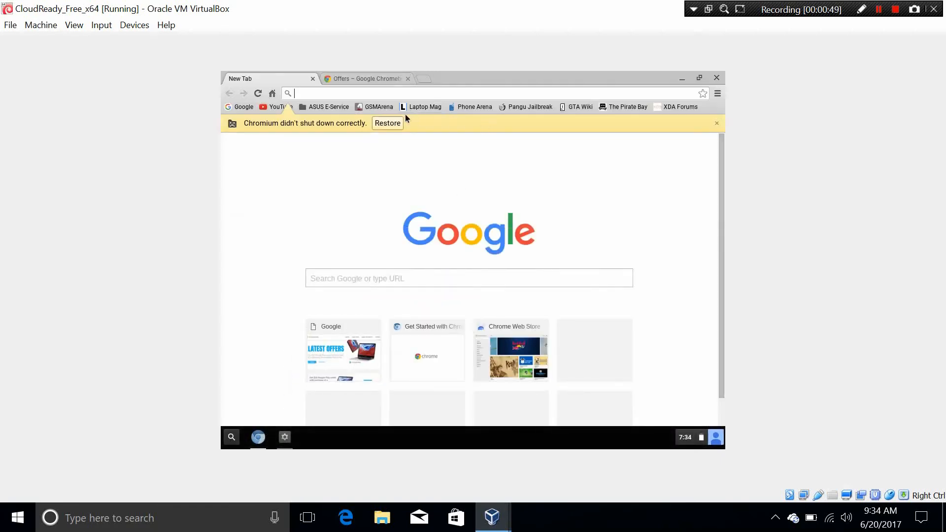
mouse_move(597, 326)
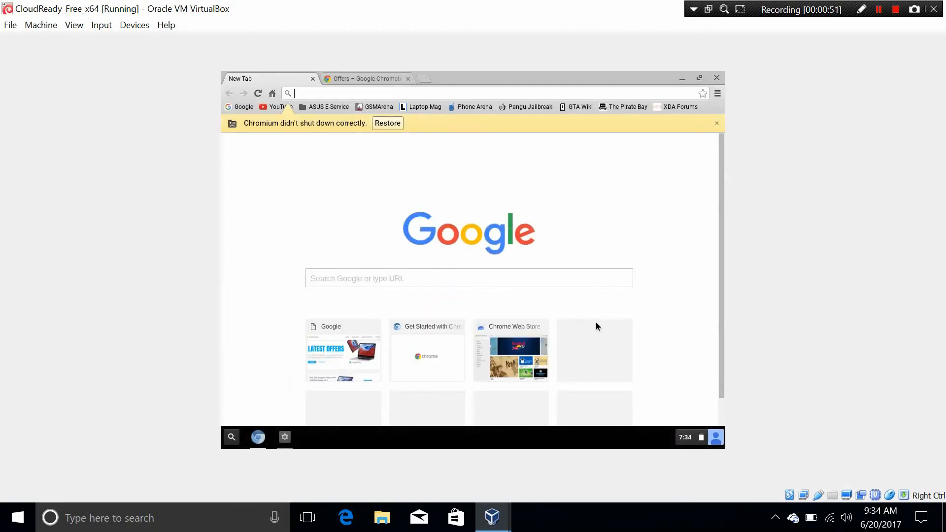
mouse_move(455, 158)
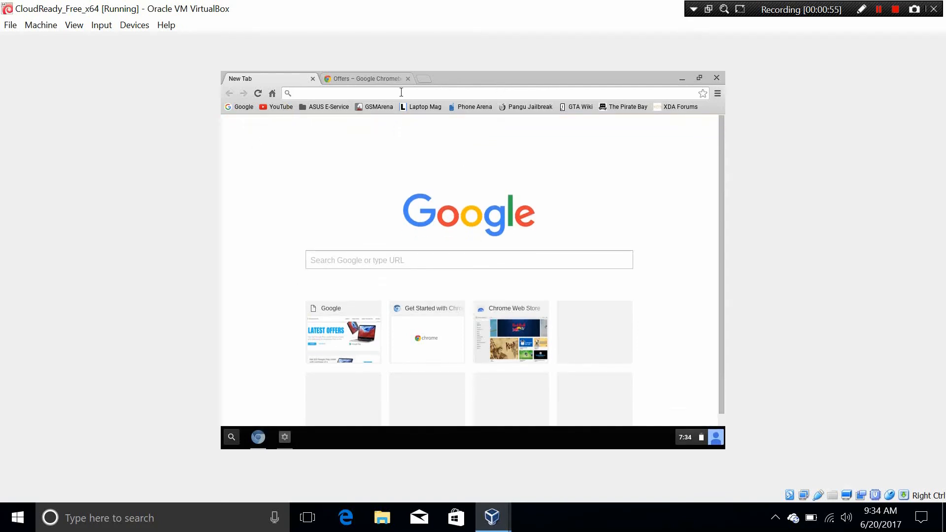
left_click(408, 79)
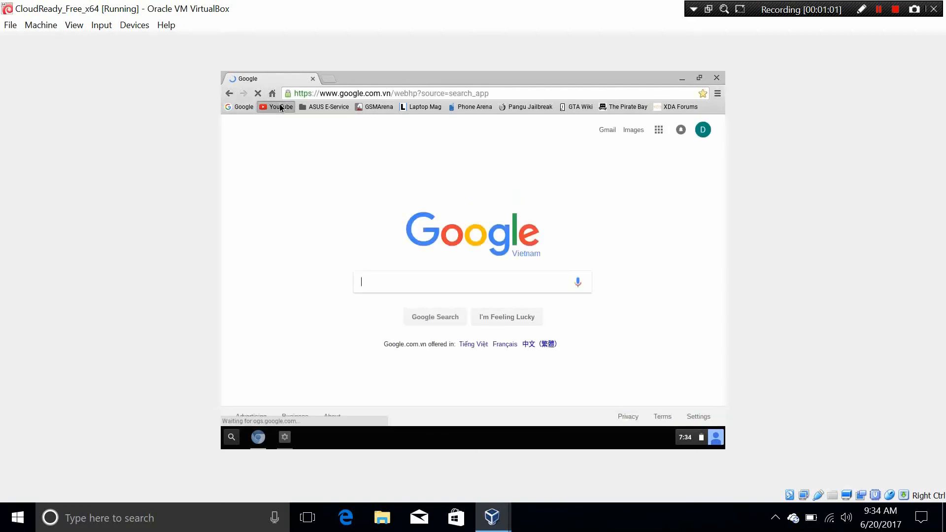
left_click(281, 106)
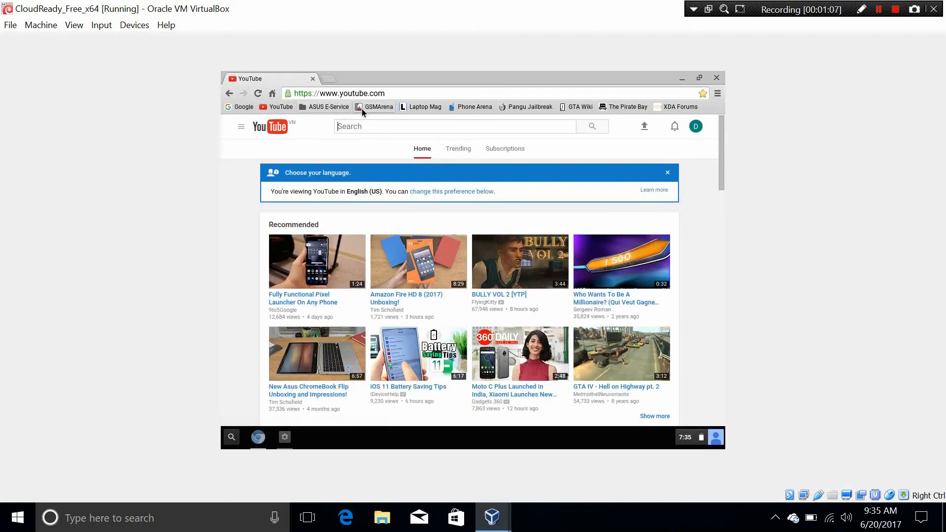
left_click(378, 107)
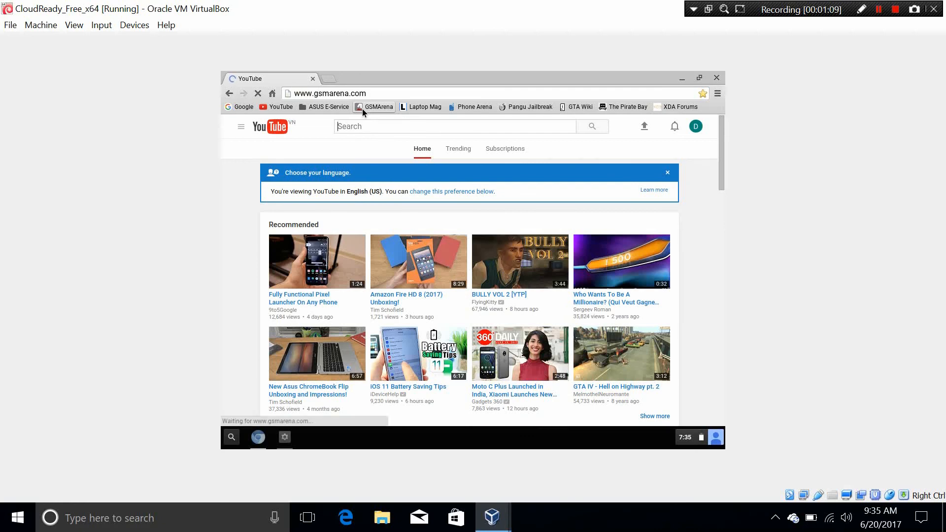
left_click(374, 106)
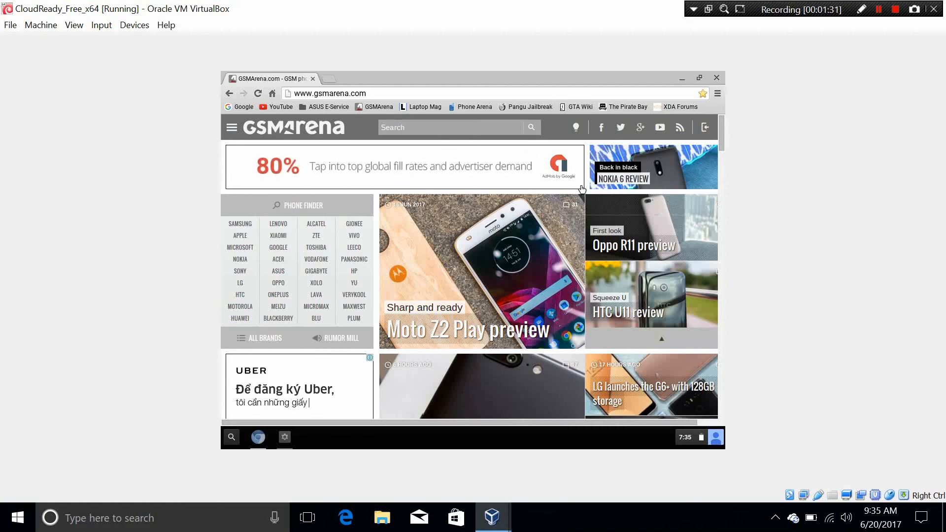
type("tờ nà")
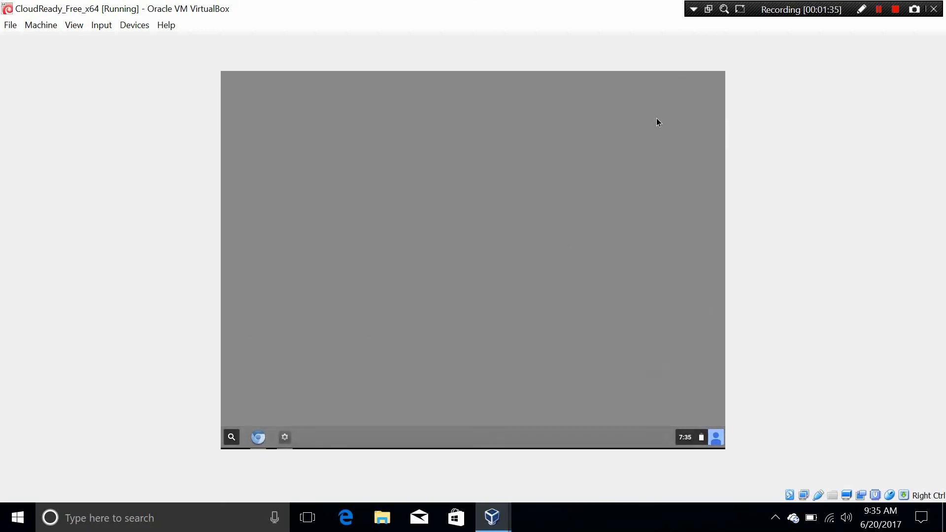
mouse_move(449, 191)
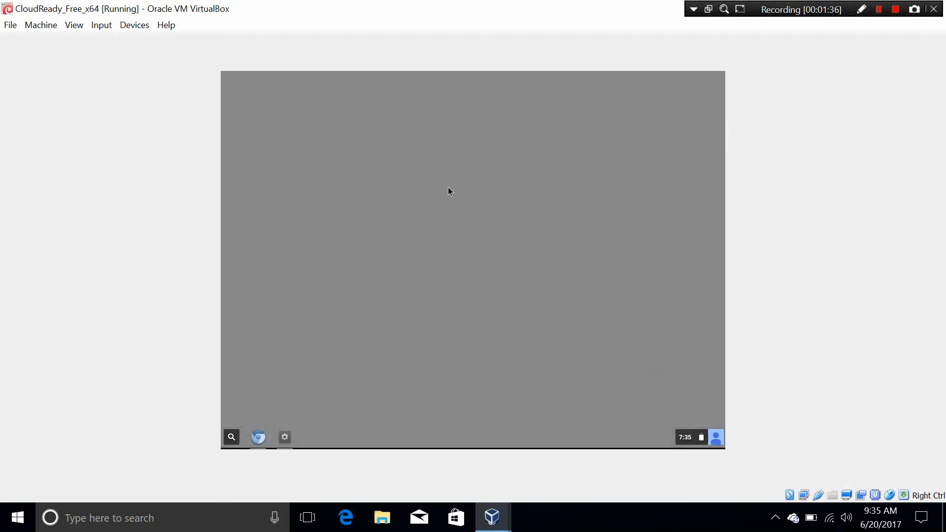